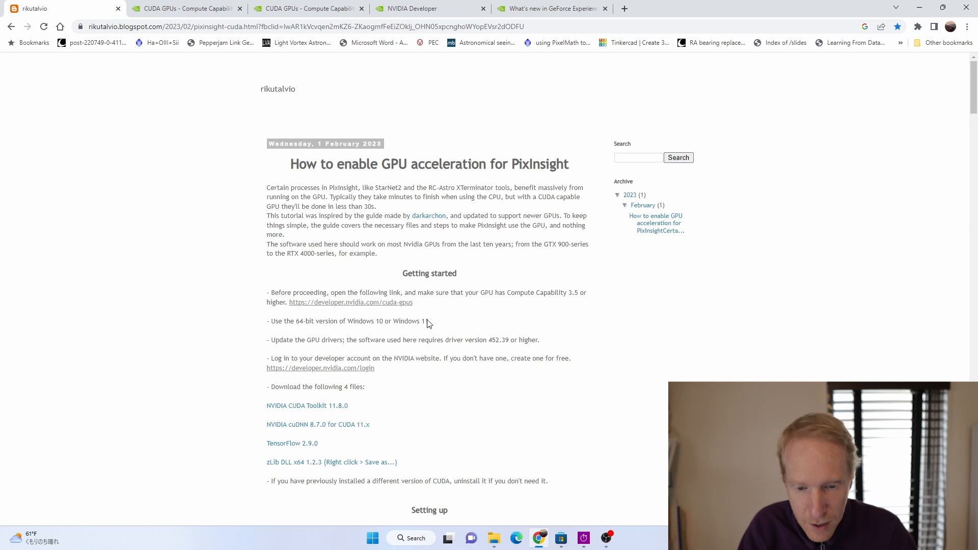
mouse_move(408, 274)
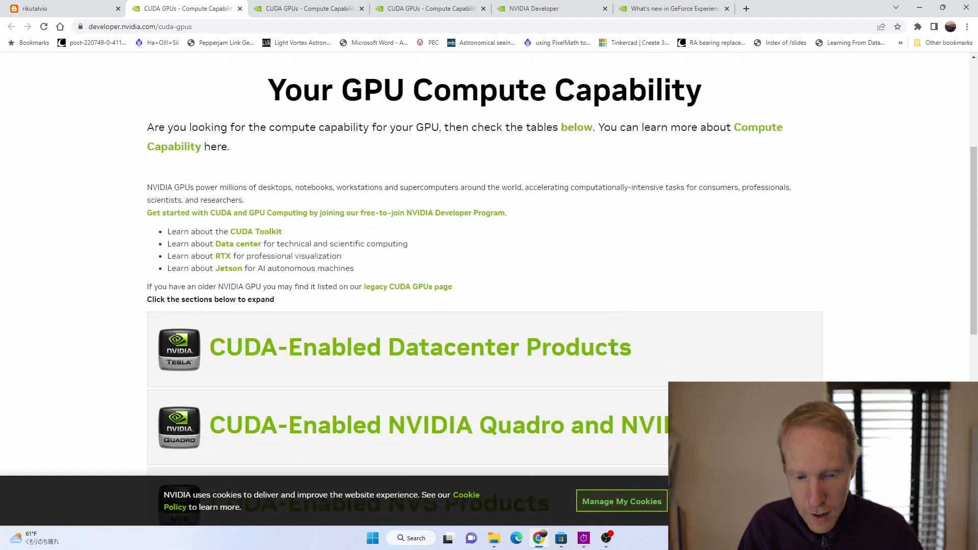
Open developer.nvidia.com/login in a new tab, then go back to the rikutalvio GPU guide
scroll("down", 3)
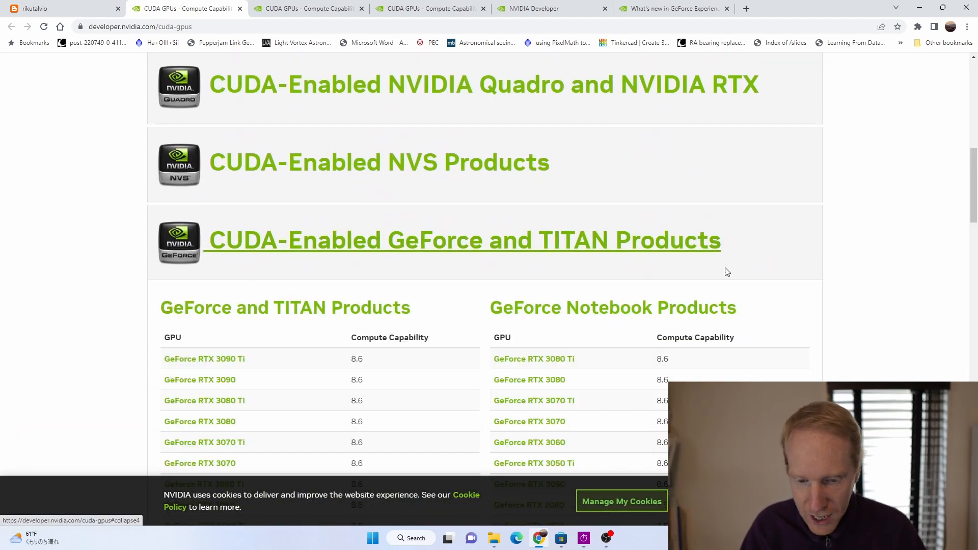
scroll("down", 3)
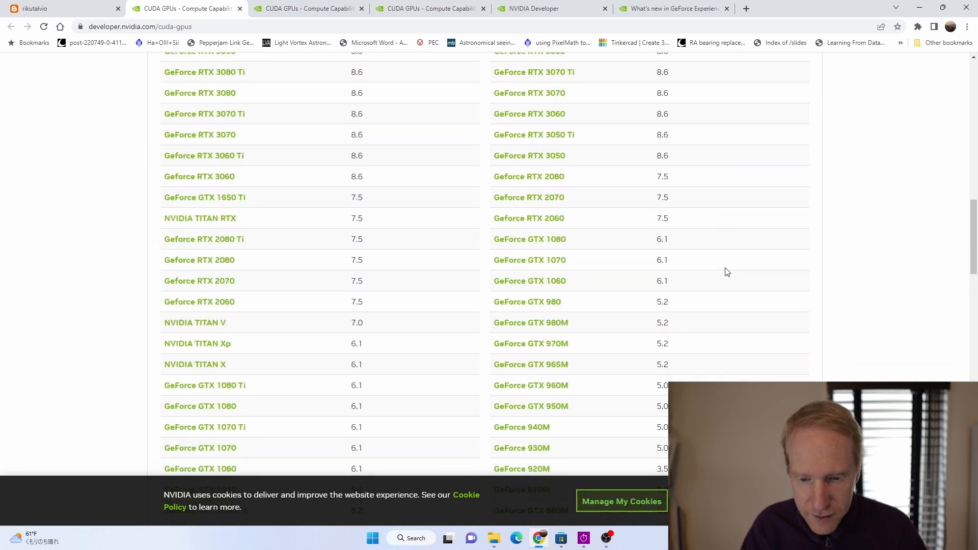
mouse_move(544, 257)
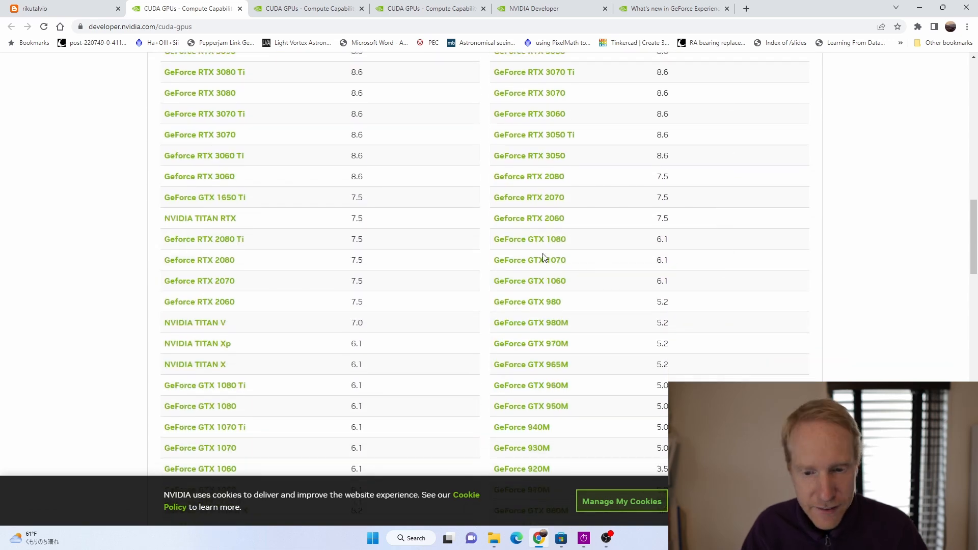
mouse_move(538, 302)
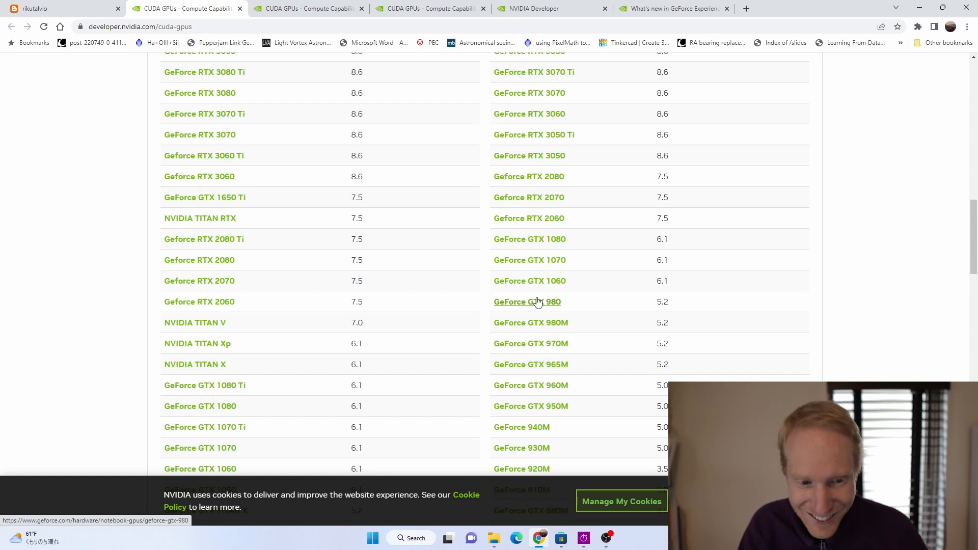
left_click(36, 9)
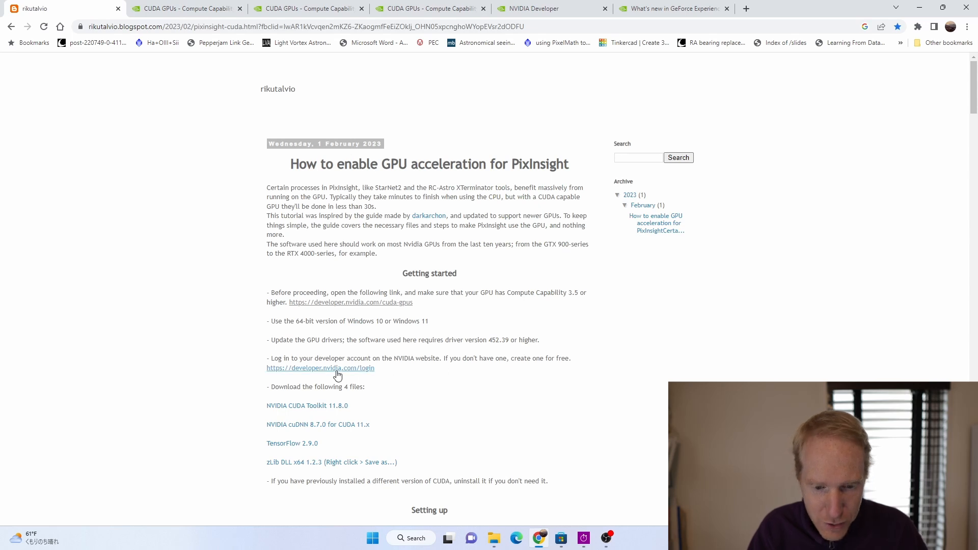
left_click(321, 368)
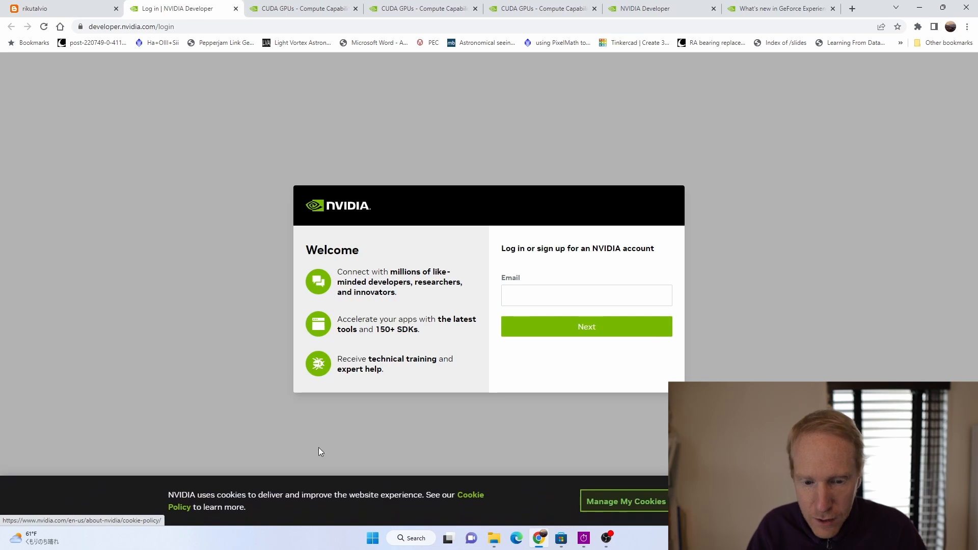
mouse_move(434, 170)
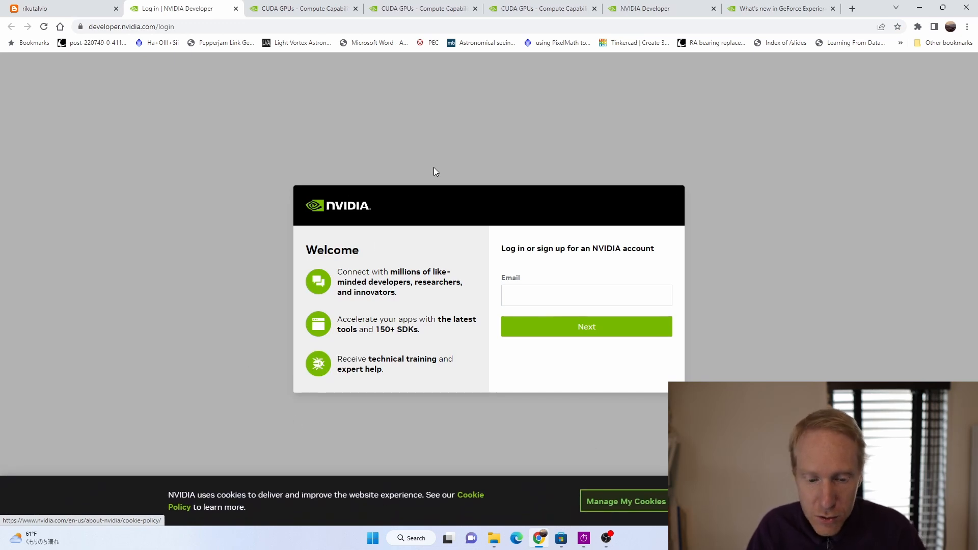
left_click(41, 8)
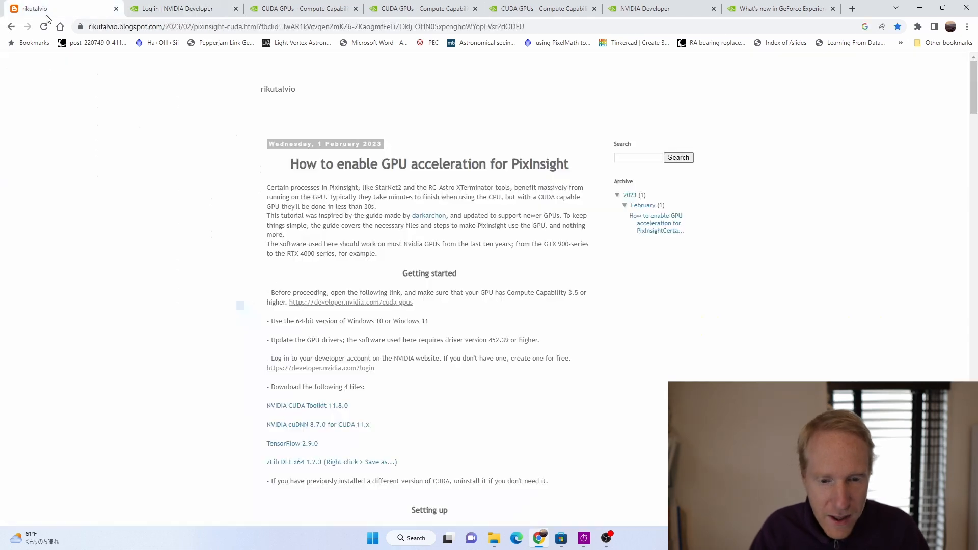
scroll("down", 3)
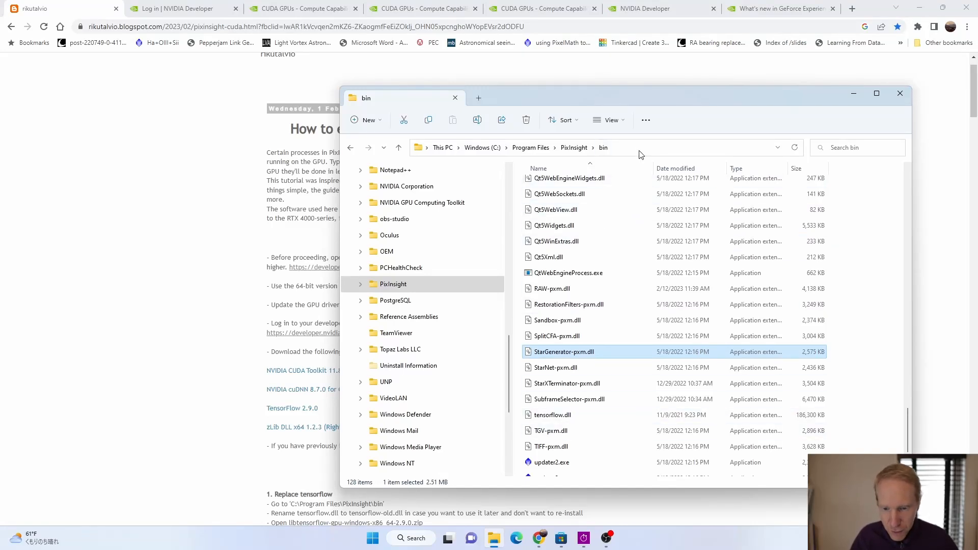
Rename tensorflow.dll in C:\Program Files\PixInsight\bin to tensorflow-old.dll
left_click(639, 147)
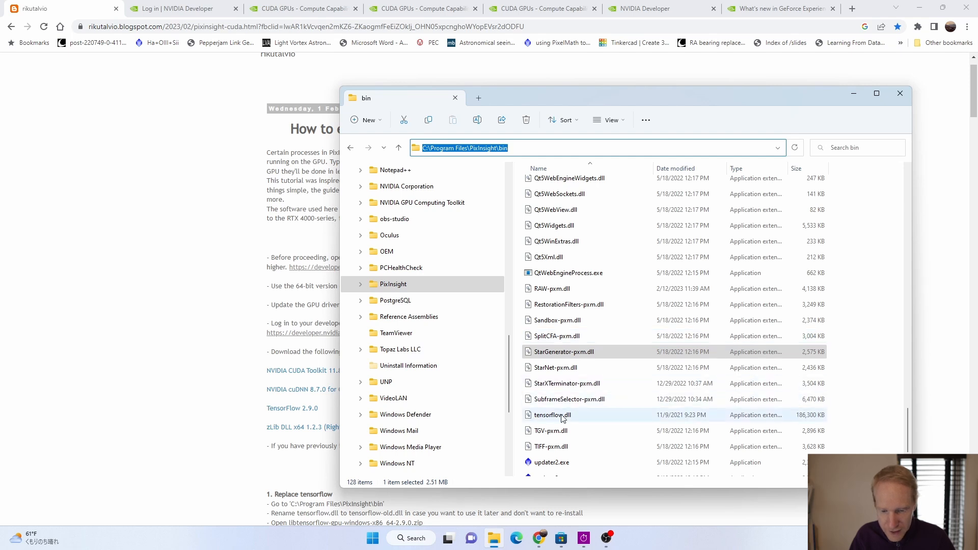
left_click(553, 415)
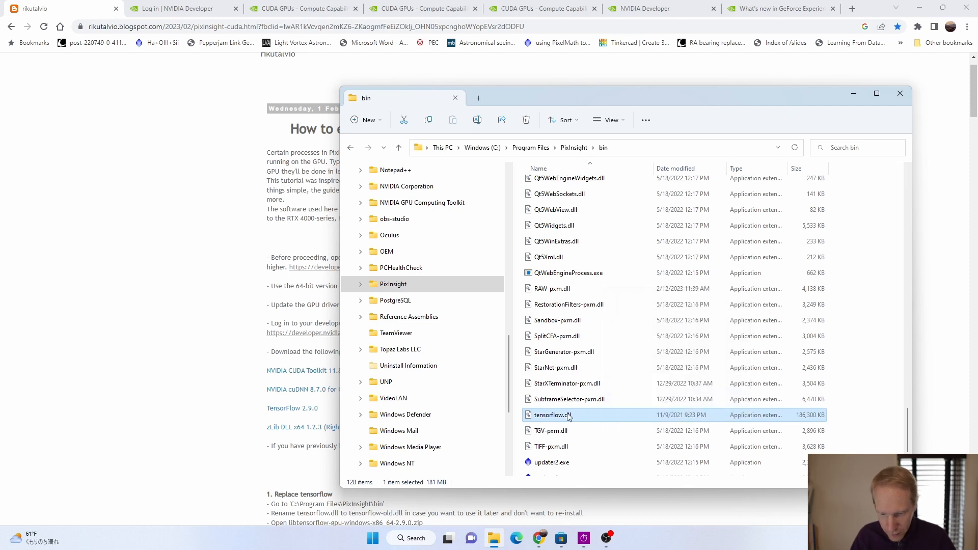
right_click(550, 415)
type("-old")
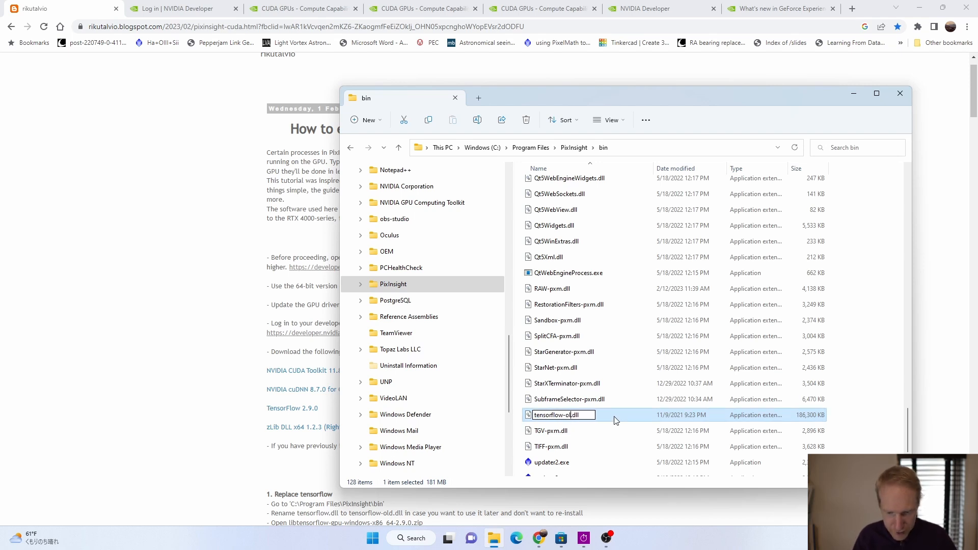
key("Enter")
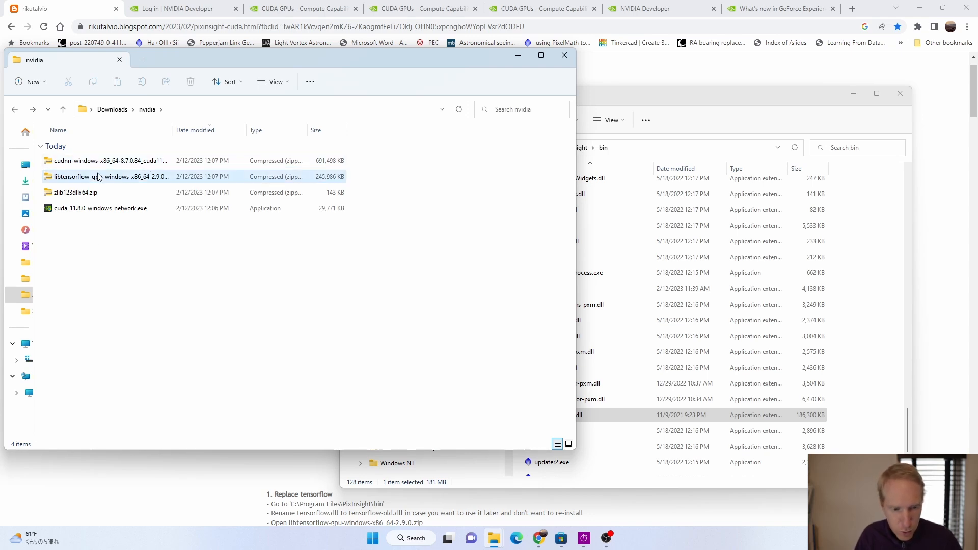
mouse_move(96, 177)
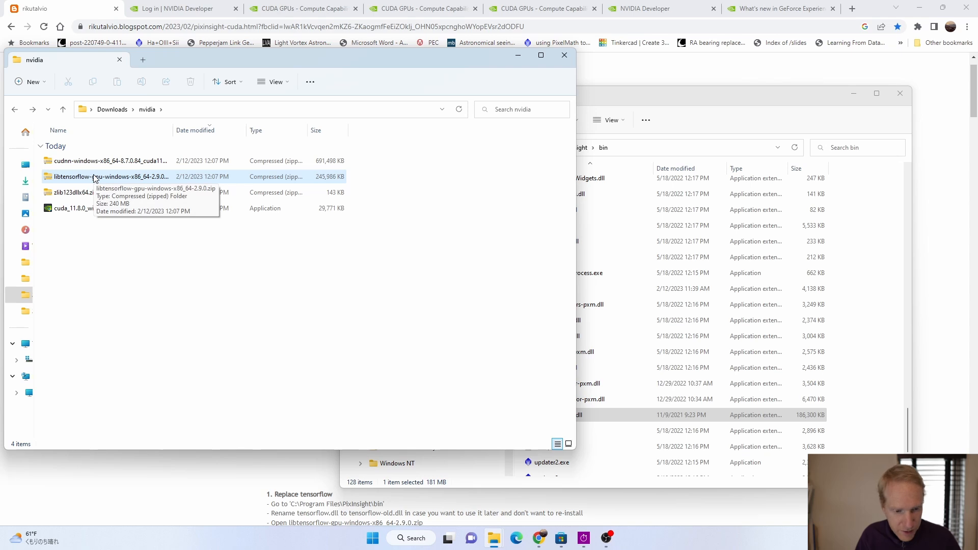
Extract libtensorflow-gpu-windows-x86_64-2.9.0.zip into its suggested destination folder
right_click(94, 177)
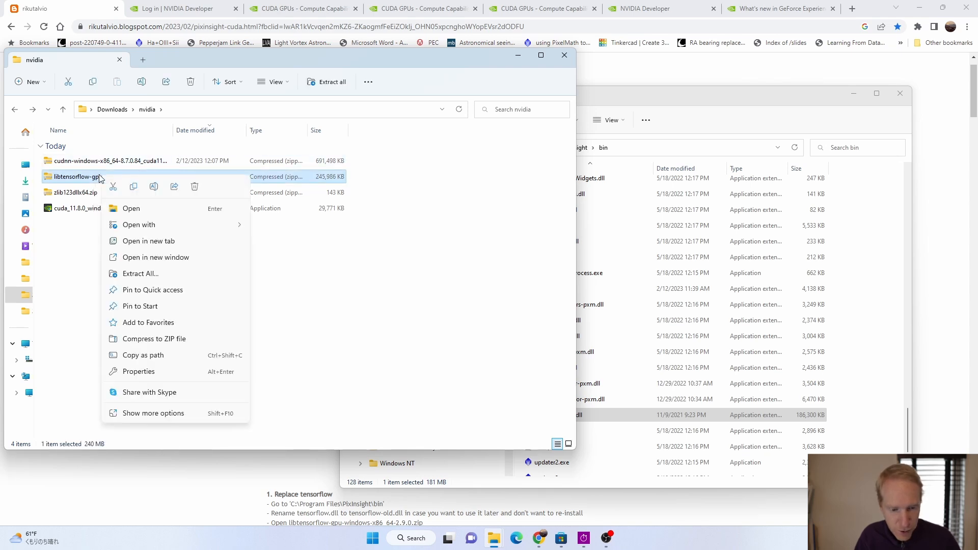
mouse_move(144, 273)
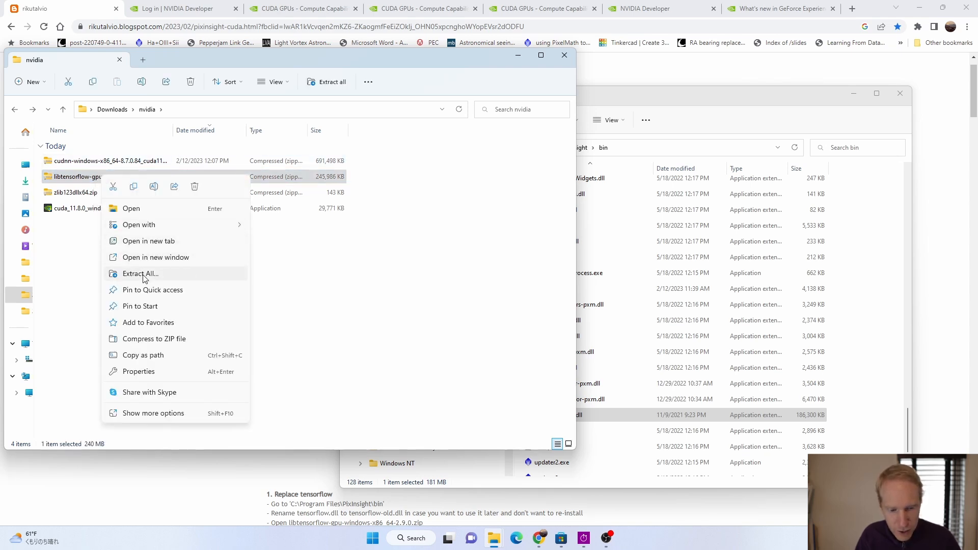
left_click(140, 274)
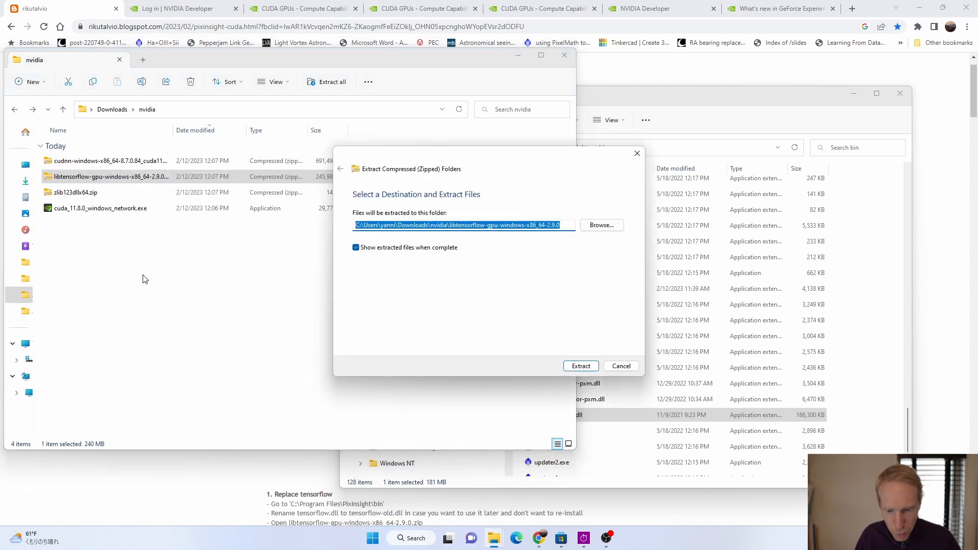
mouse_move(585, 369)
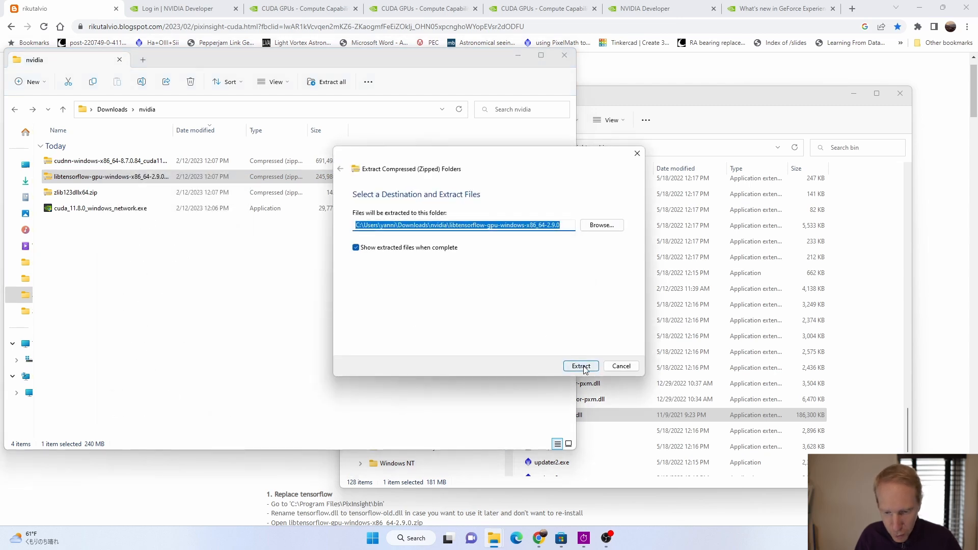
left_click(581, 367)
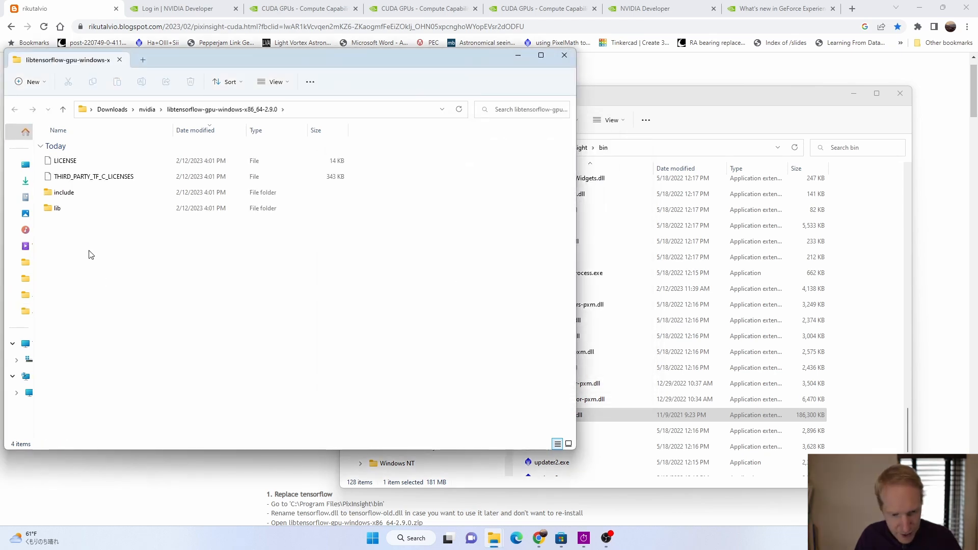
Move the extracted lib\tensorflow.dll into PixInsight's bin folder, granting admin permission
double_click(57, 208)
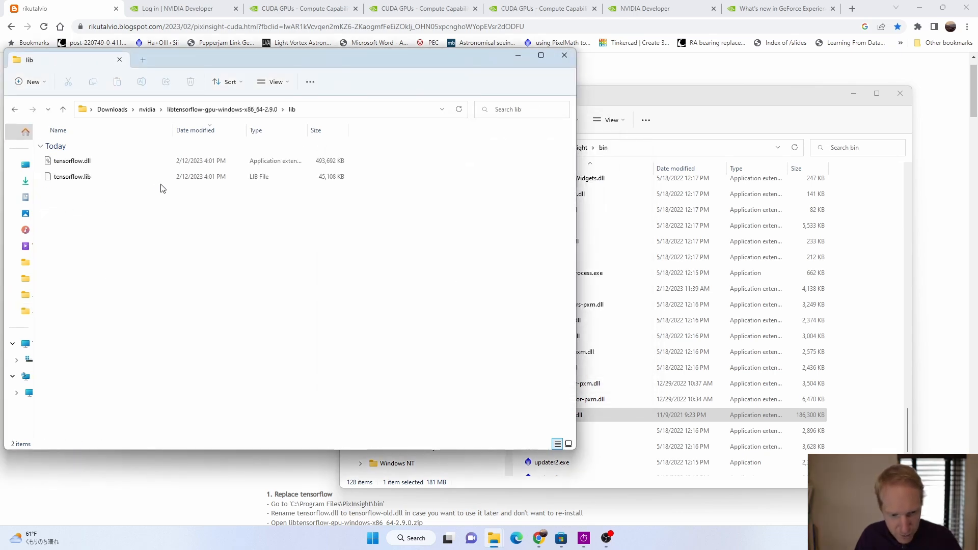
left_click(71, 161)
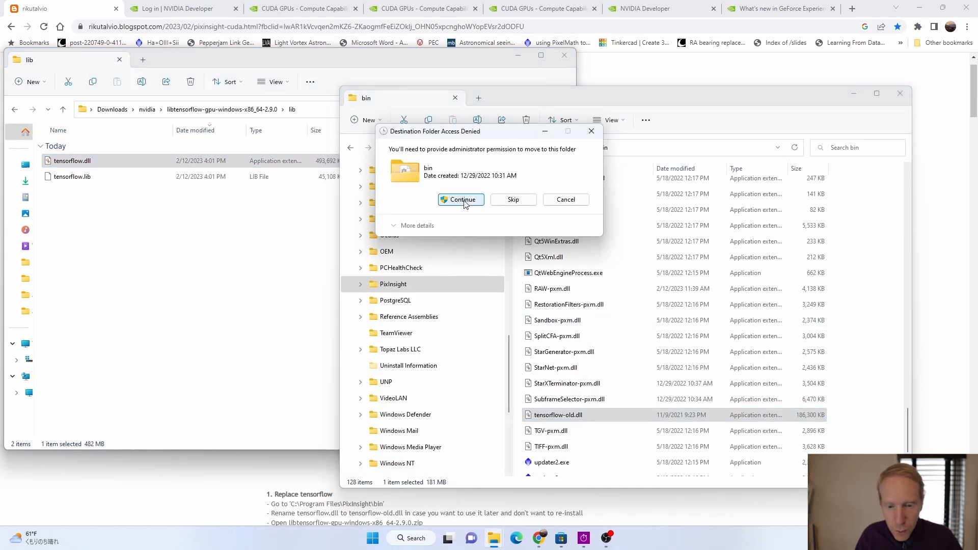
left_click(461, 200)
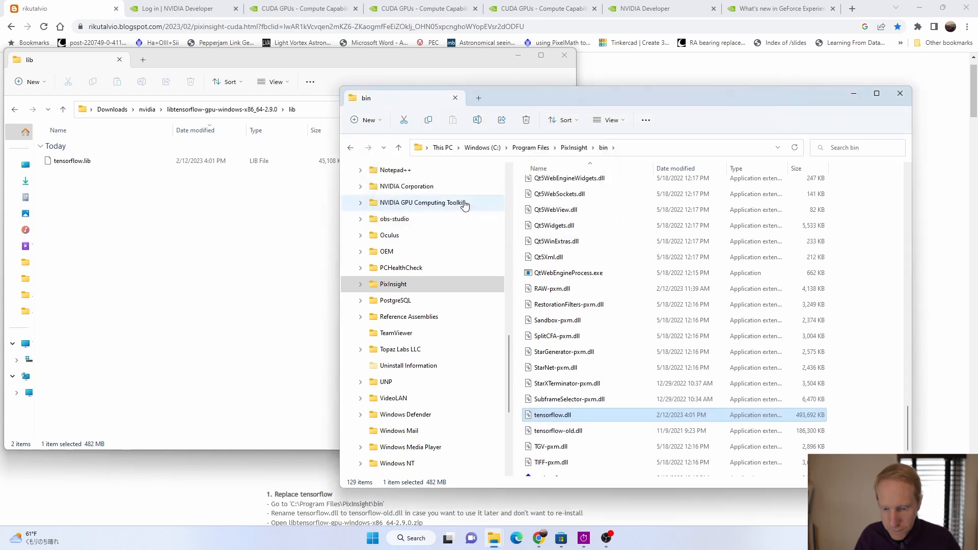
mouse_move(587, 162)
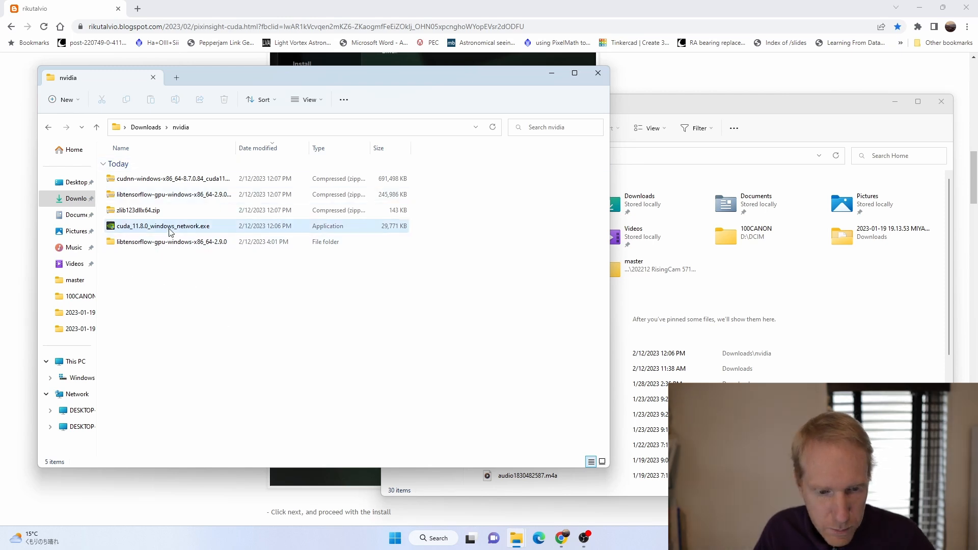
Run cuda_11.8.0_windows_network.exe from the Downloads\nvidia folder
left_click(163, 226)
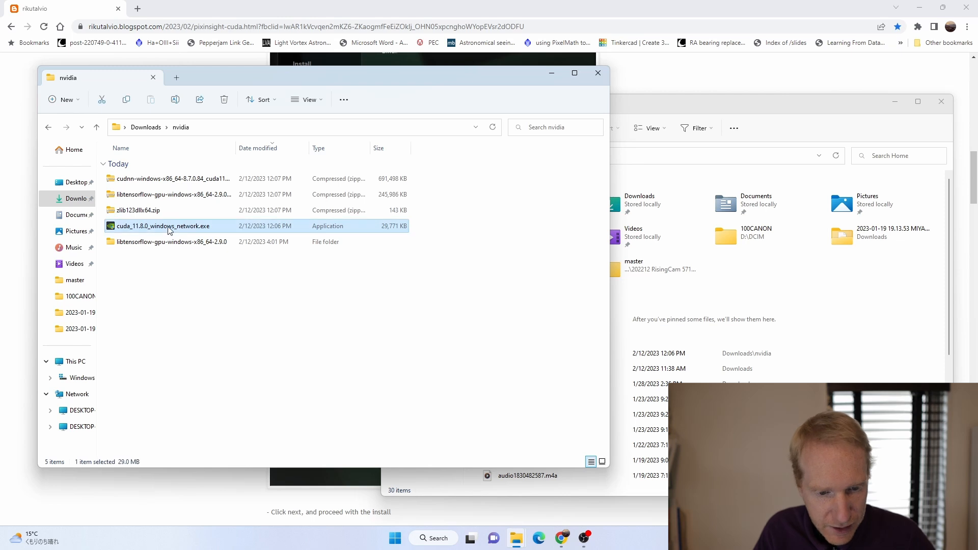
left_click(165, 226)
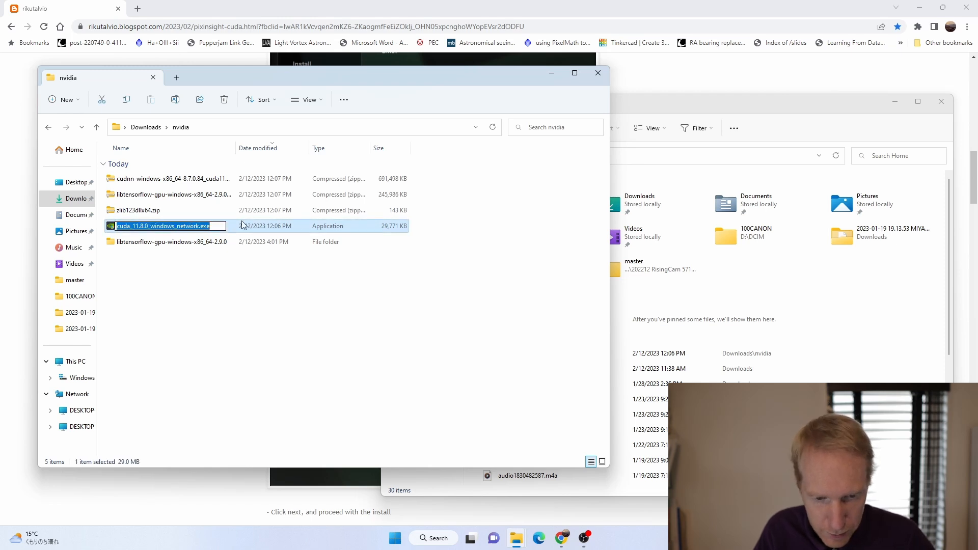
left_click(457, 357)
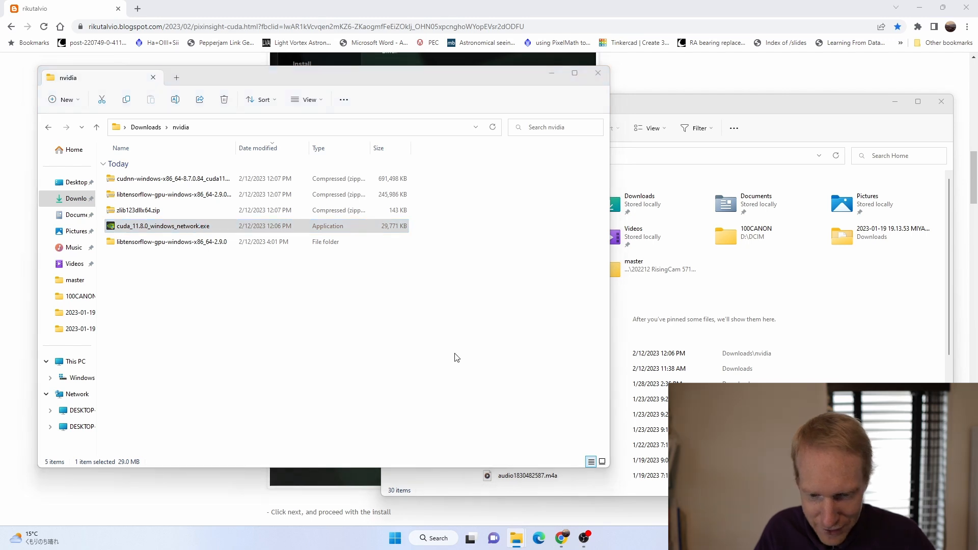
double_click(163, 226)
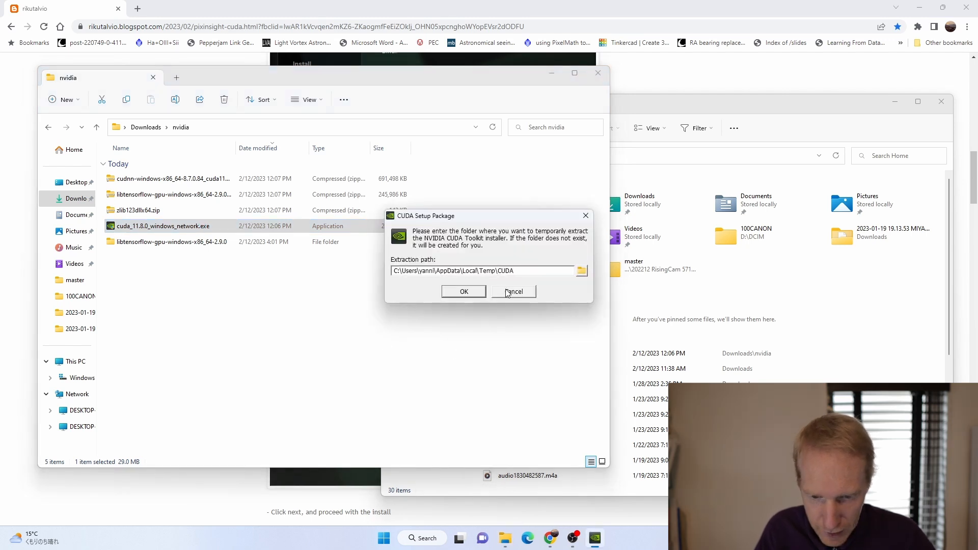
Accept the extraction path, continue past the driver warning, and agree to the license
left_click(464, 292)
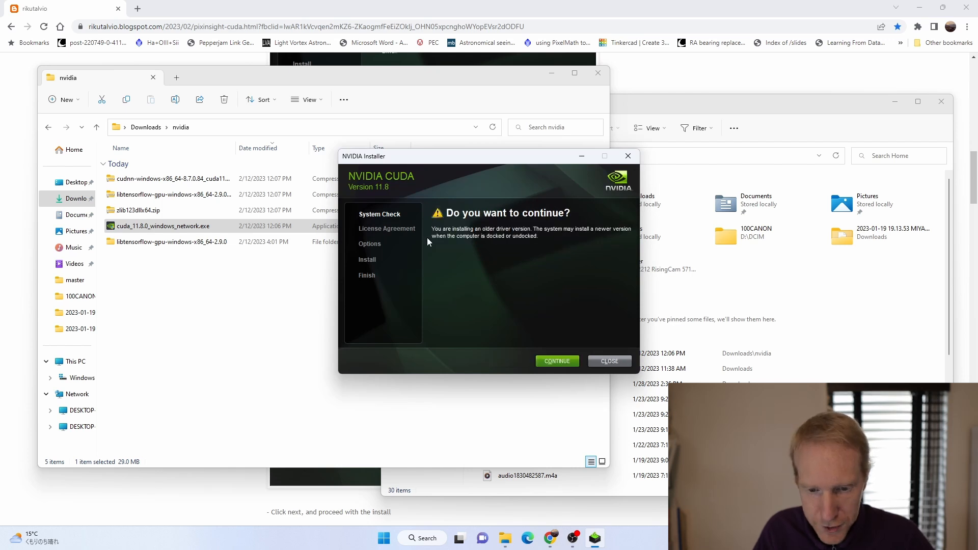
mouse_move(513, 249)
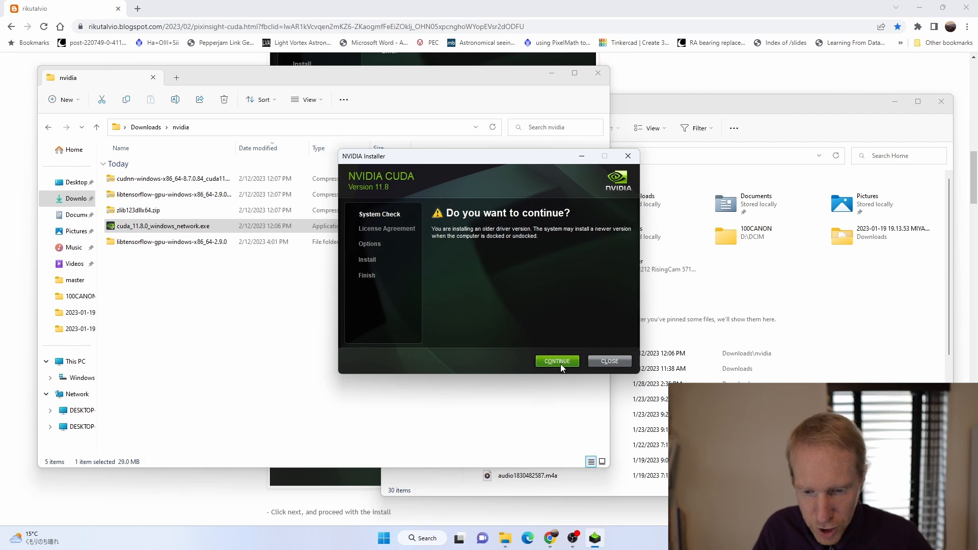
left_click(557, 362)
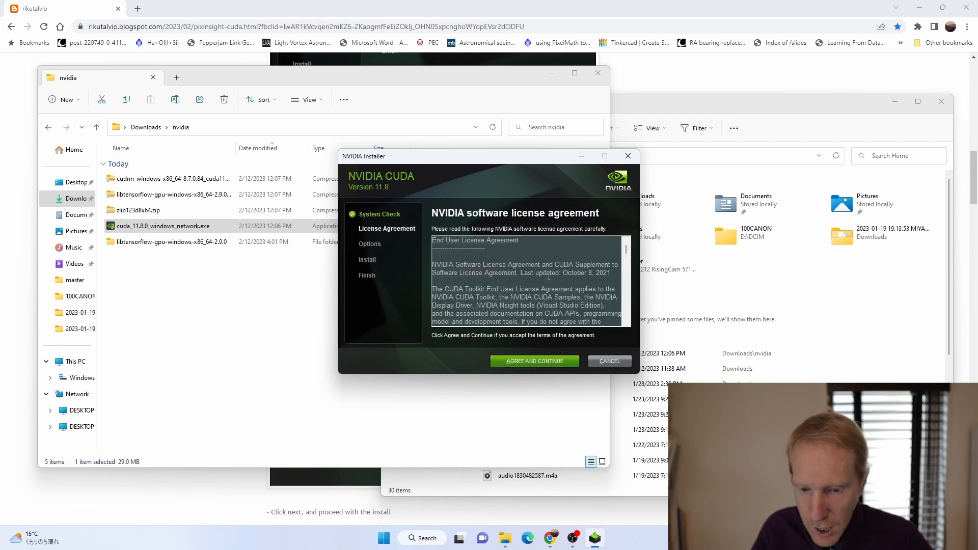
scroll("down", 3)
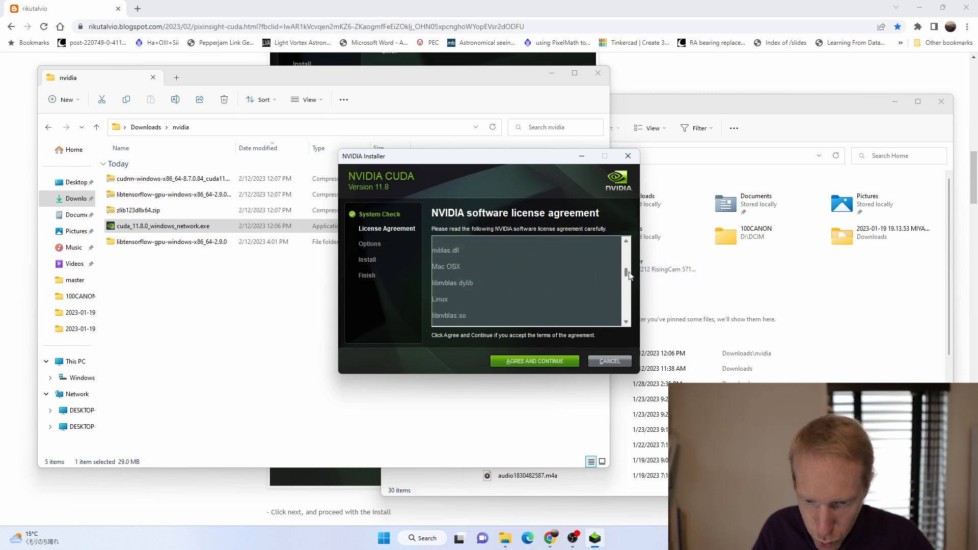
scroll("down", 3)
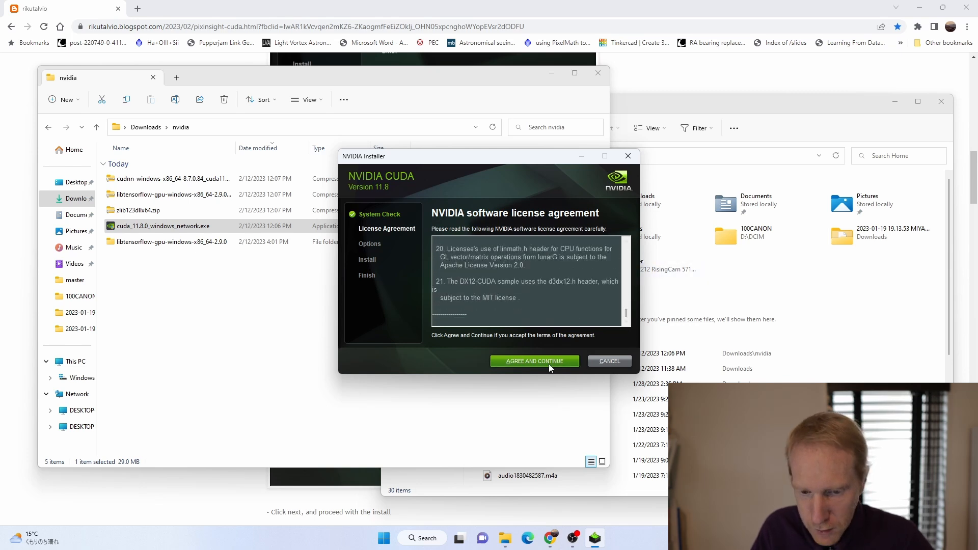
left_click(534, 362)
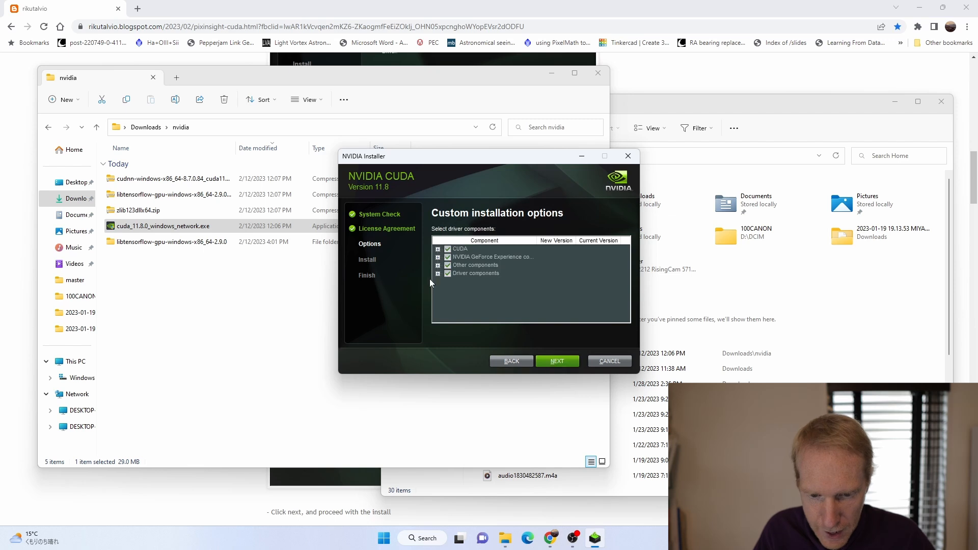
mouse_move(435, 316)
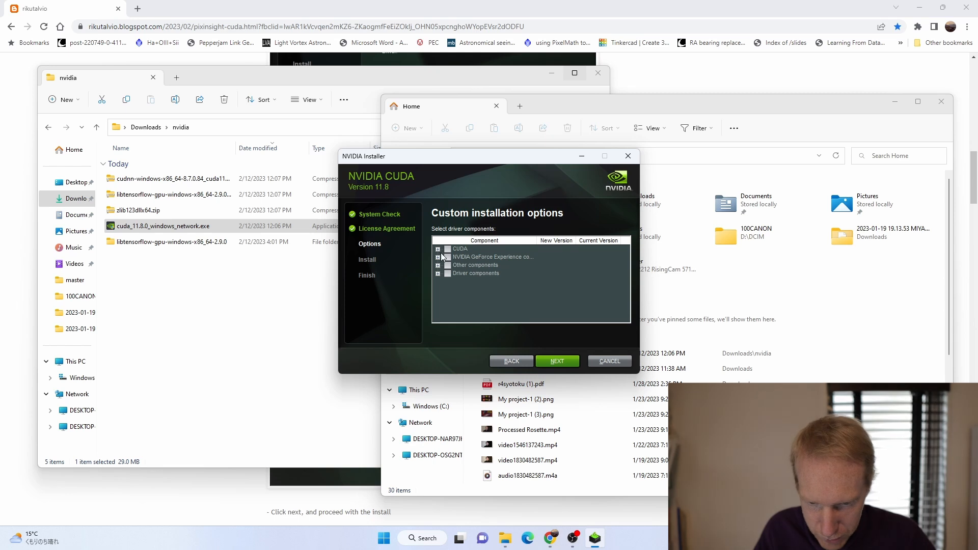
In custom options, expand CUDA > Runtime and keep only Libraries checked
left_click(438, 249)
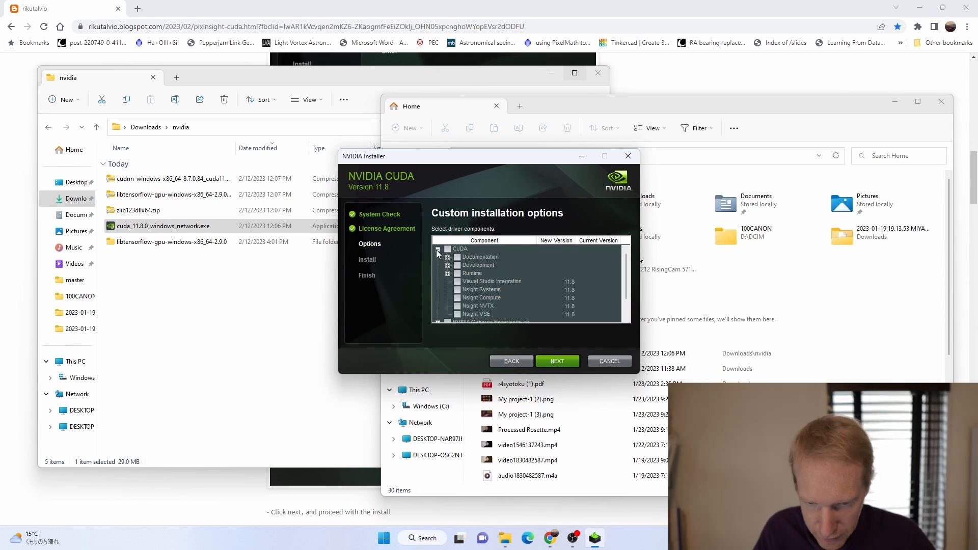
left_click(448, 273)
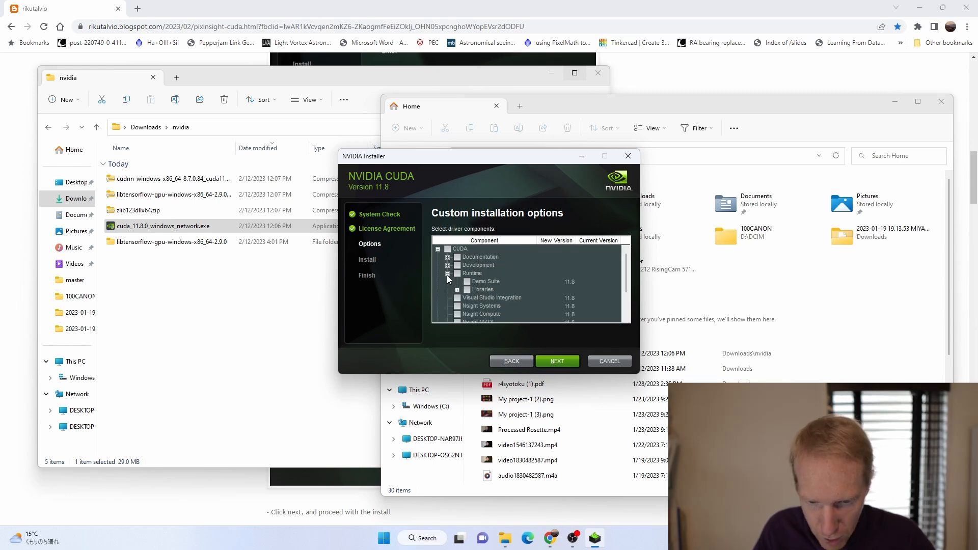
left_click(466, 290)
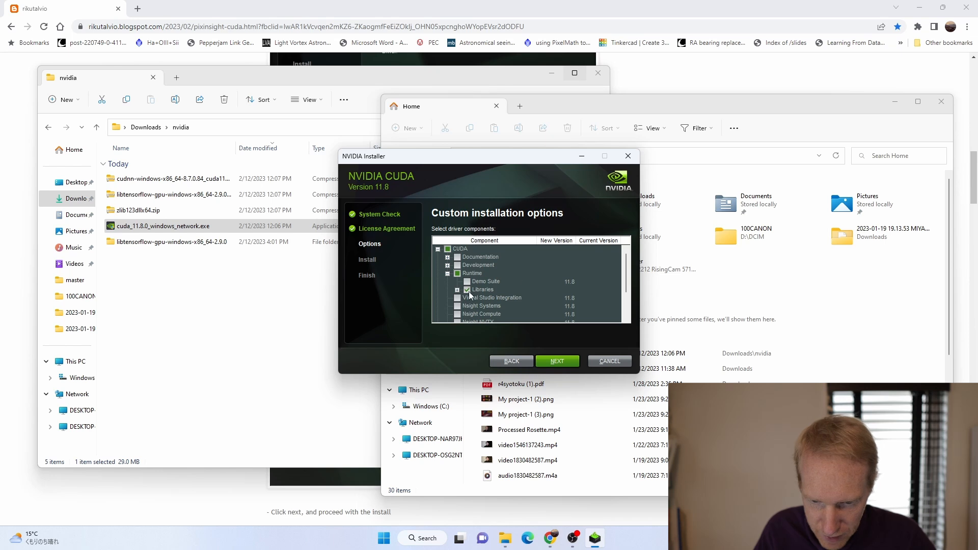
left_click(467, 290)
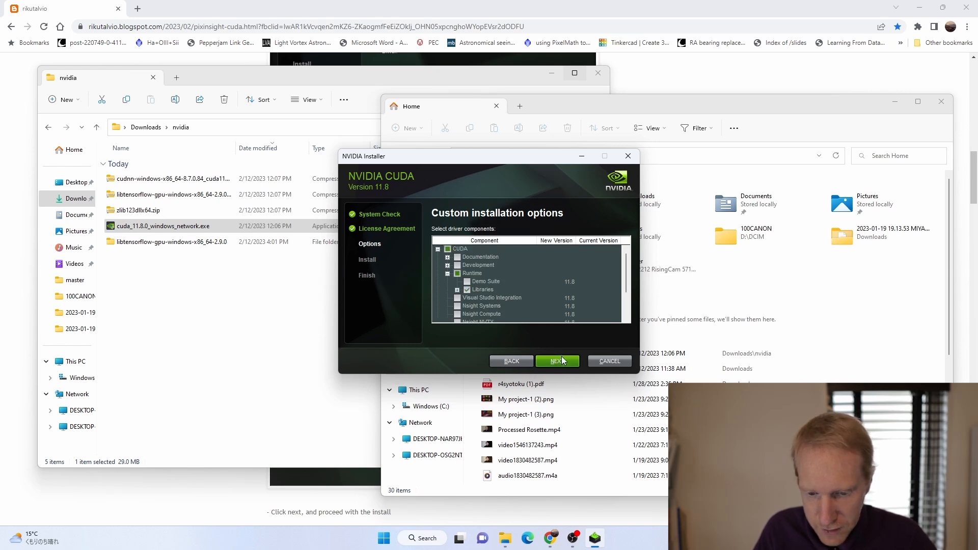
Install the CUDA Runtime Libraries to the default location until installation finishes
left_click(557, 361)
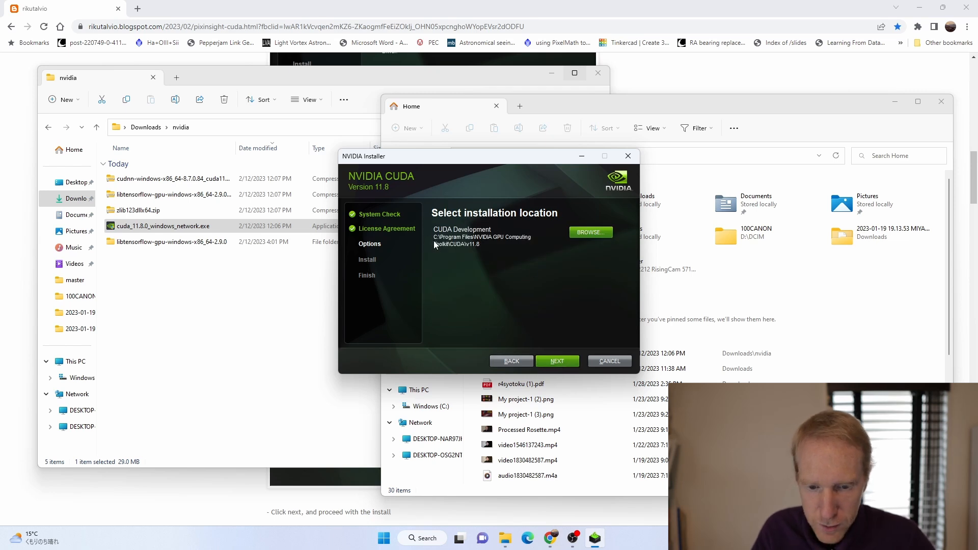
mouse_move(520, 241)
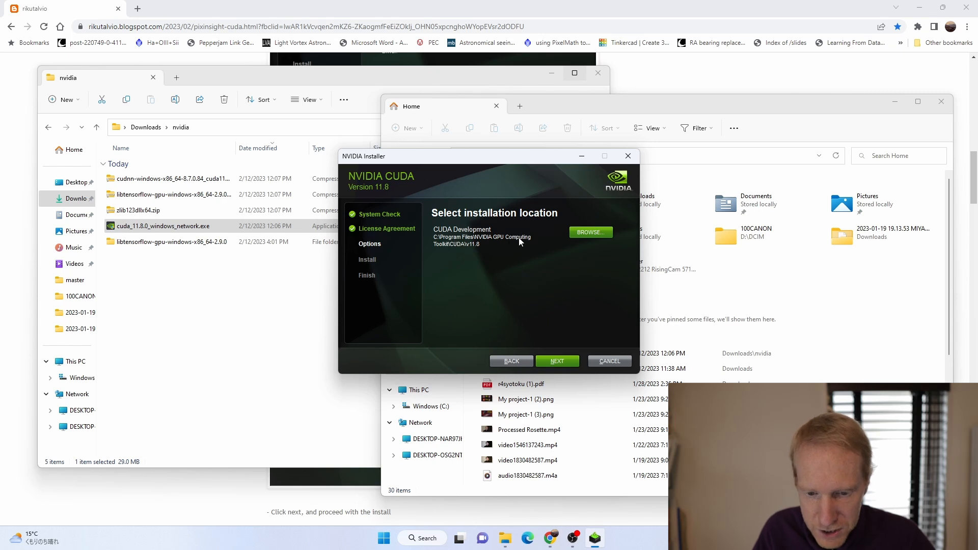
mouse_move(541, 340)
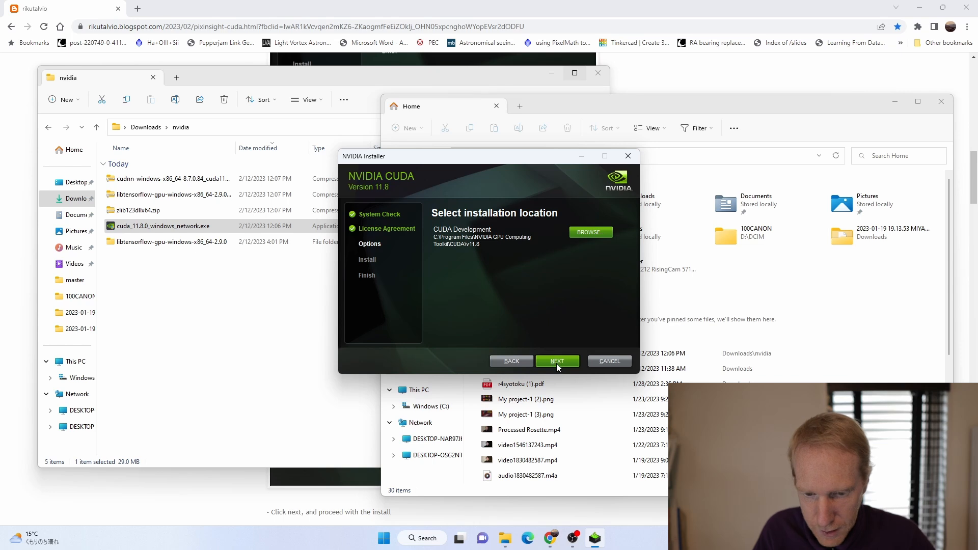
left_click(558, 361)
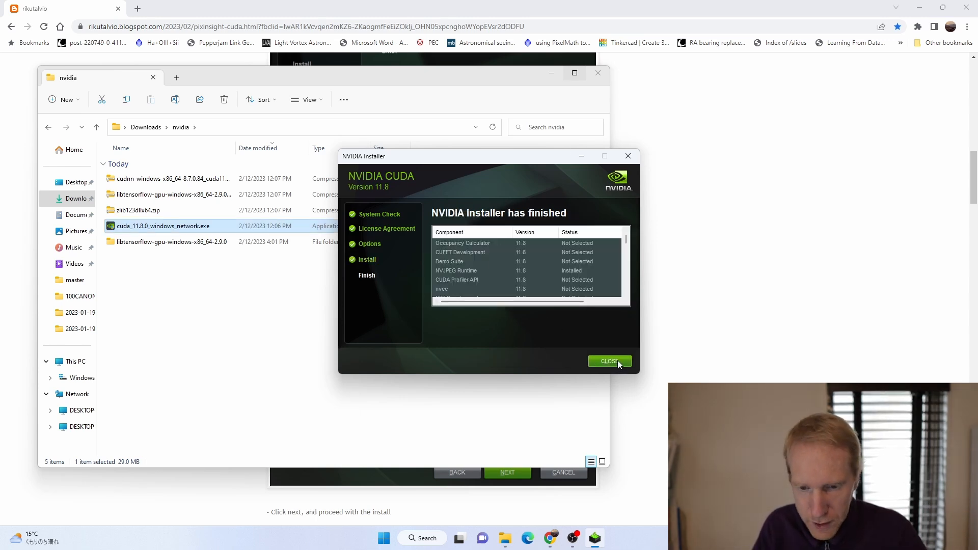
Close the CUDA installer, extract the cuDNN 8.7 zip, and open its bin folder
left_click(610, 362)
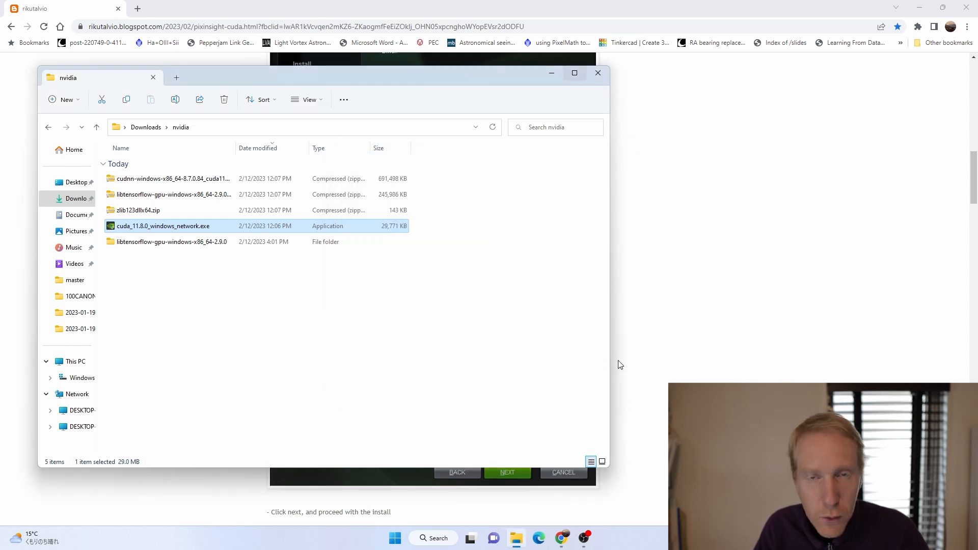
mouse_move(751, 281)
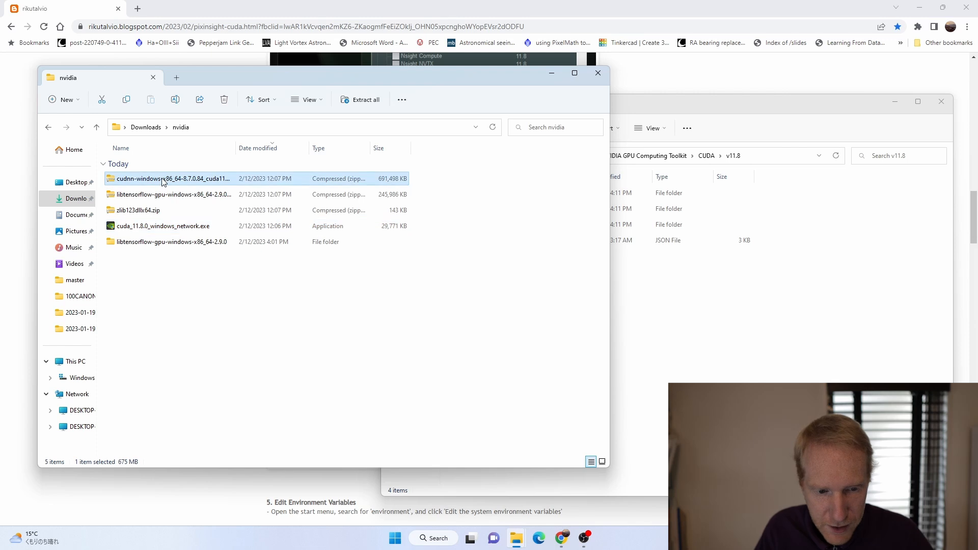
mouse_move(191, 180)
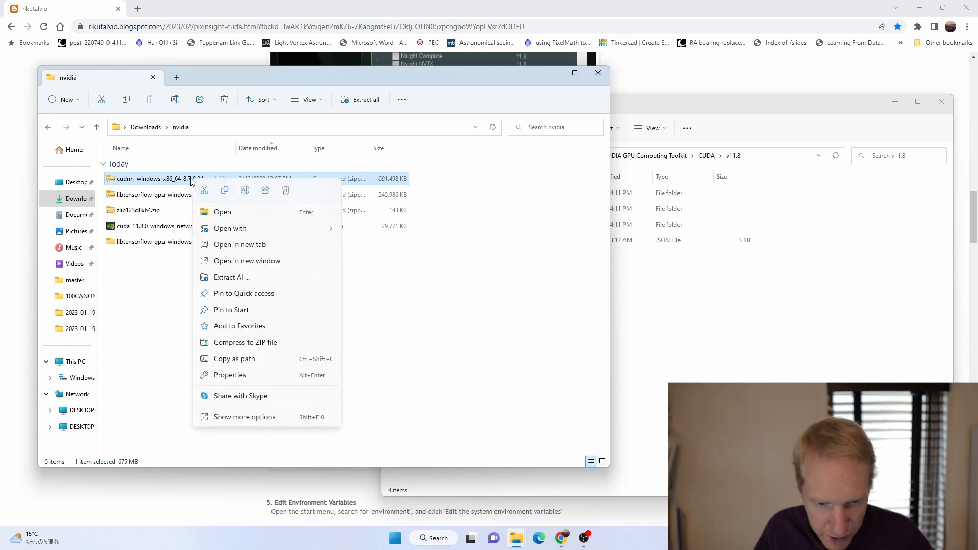
left_click(232, 277)
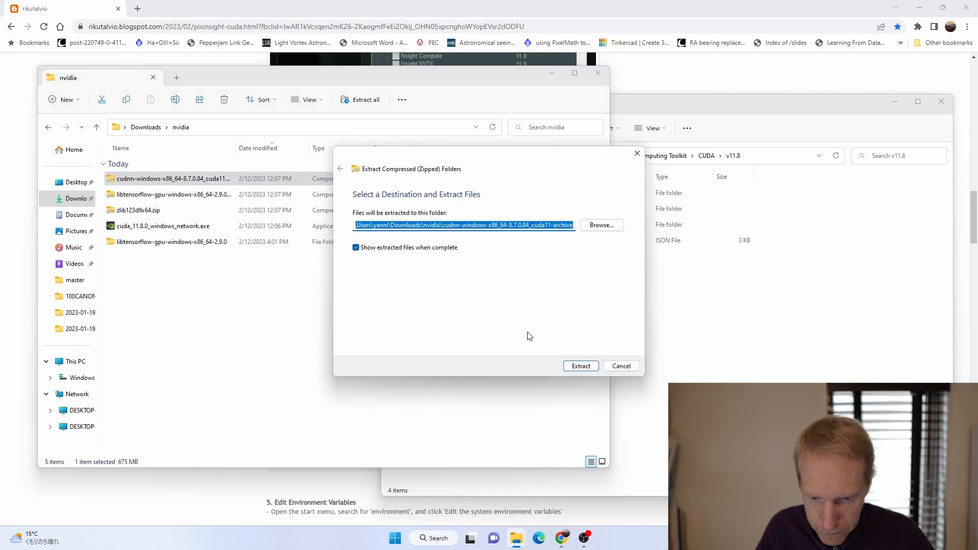
left_click(581, 366)
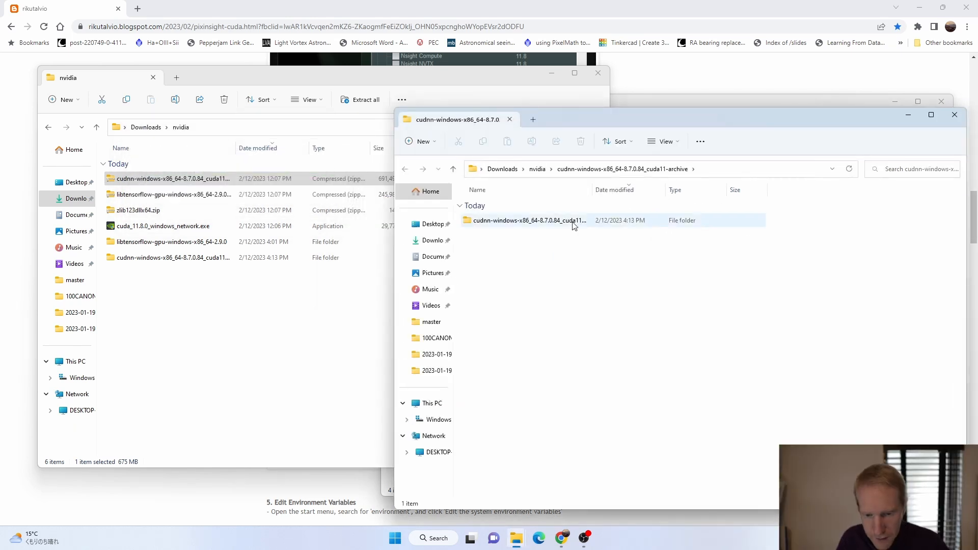
double_click(525, 220)
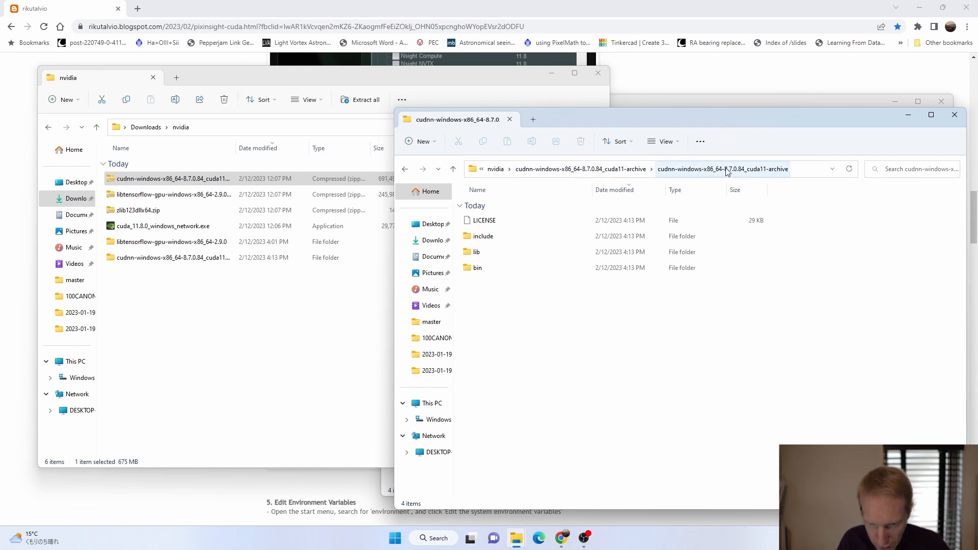
double_click(479, 268)
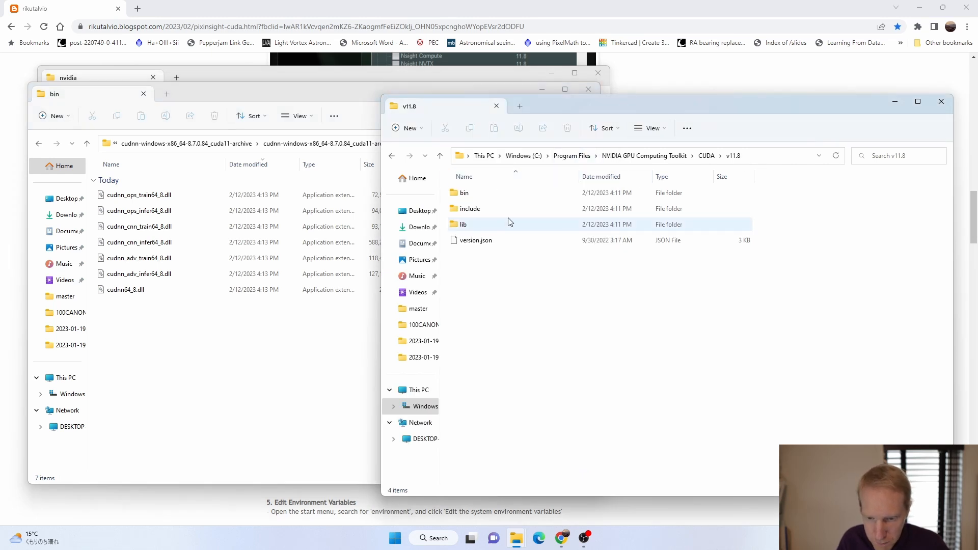
Move the seven cuDNN DLLs into CUDA\v11.8\bin, approving admin permission for all items
double_click(461, 192)
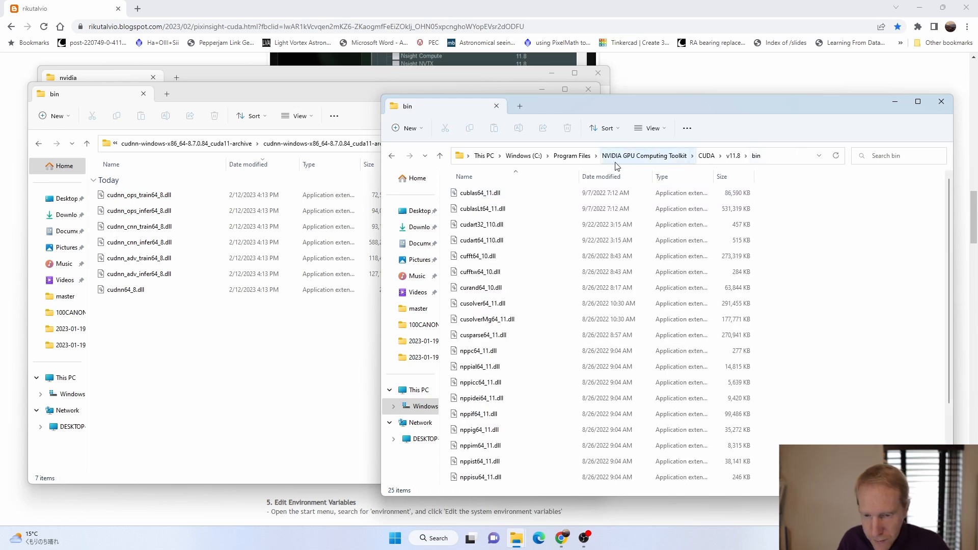
mouse_move(654, 165)
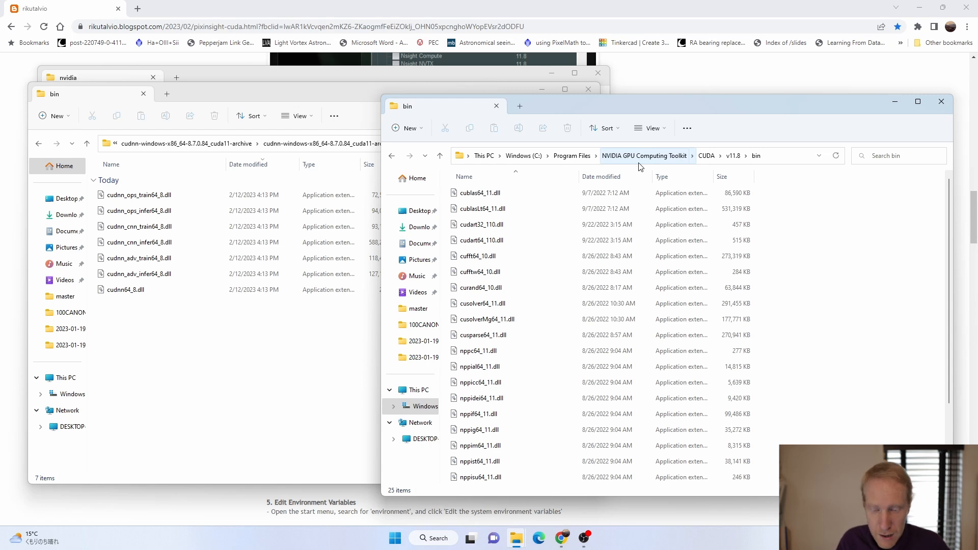
mouse_move(565, 167)
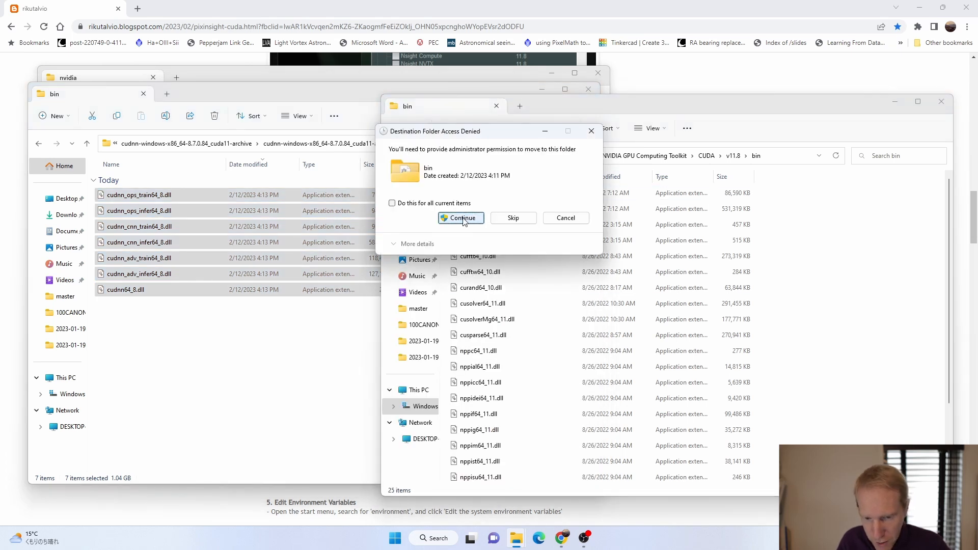
left_click(461, 218)
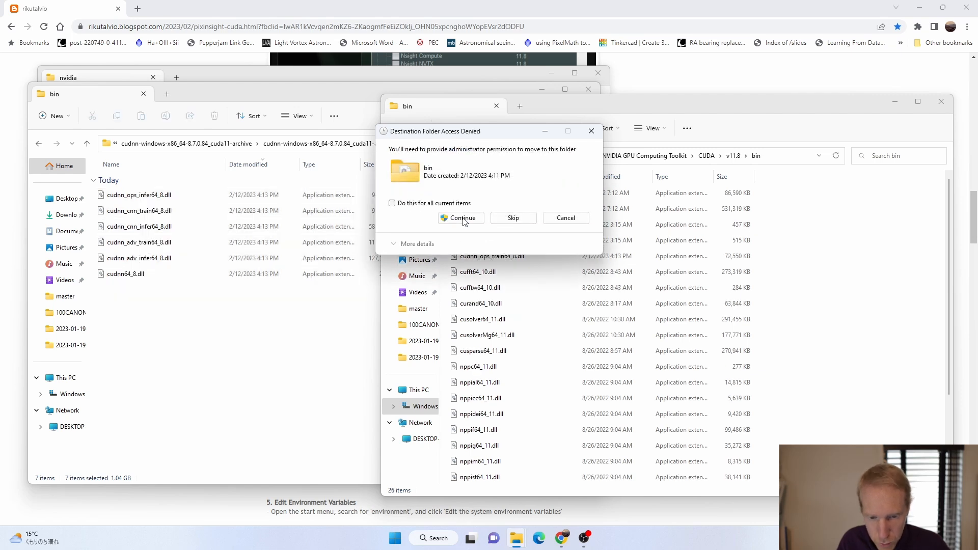
left_click(391, 203)
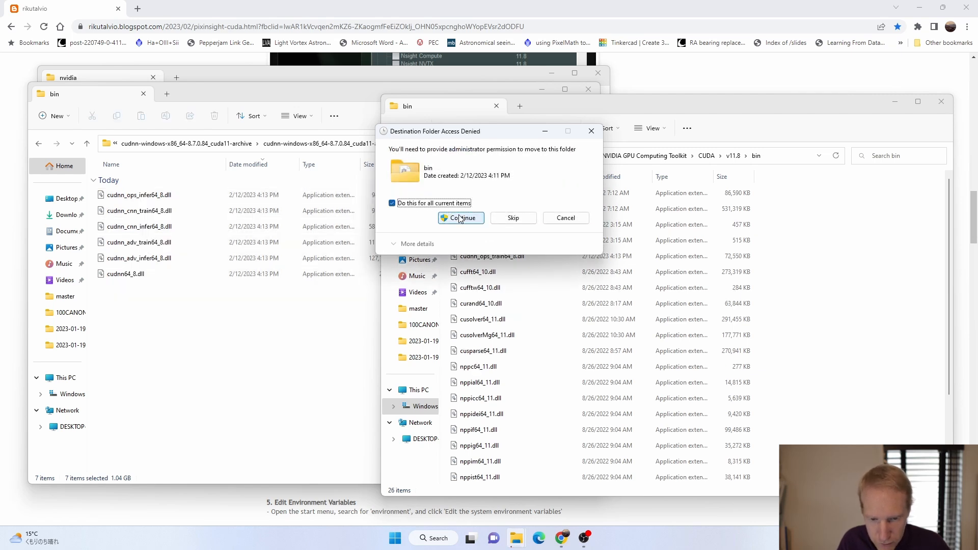
left_click(460, 218)
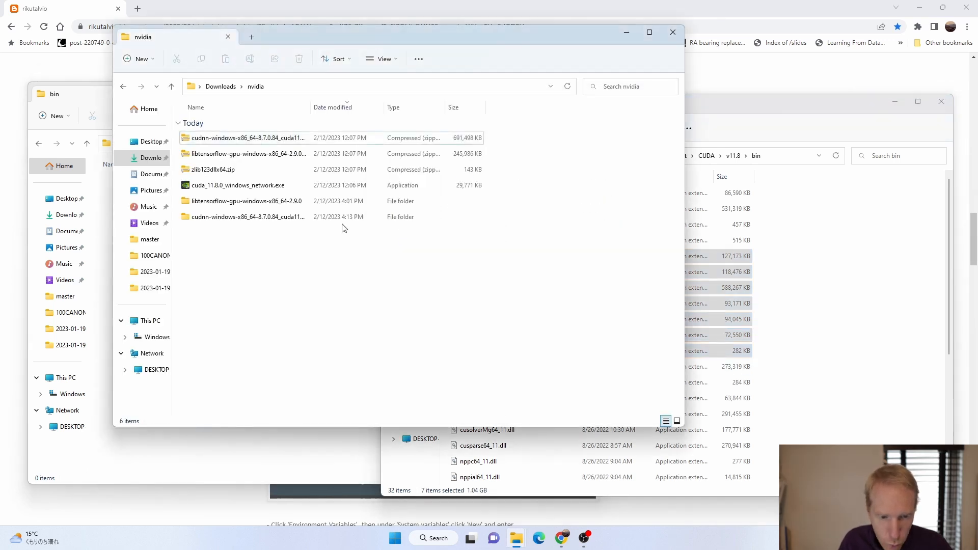
Extract zlib123dllx64.zip to its default folder
left_click(212, 169)
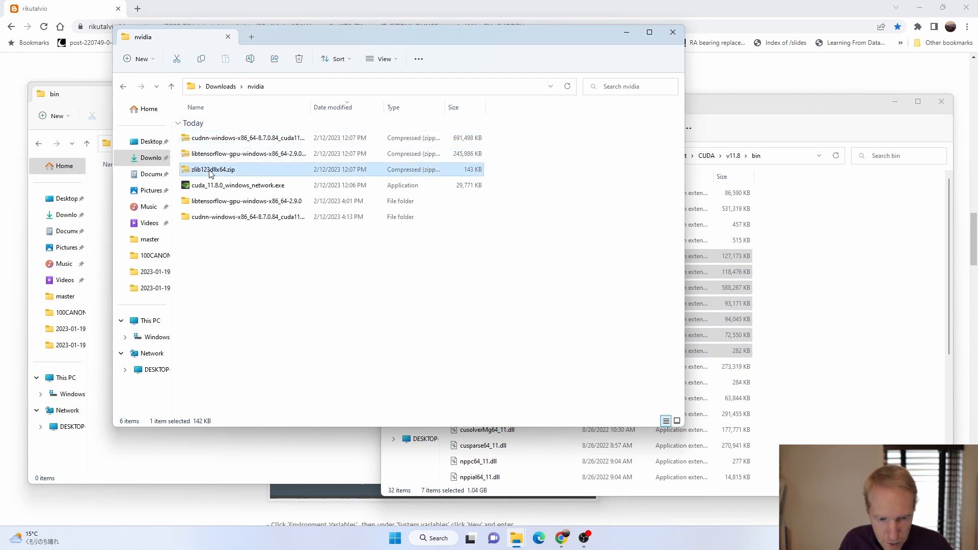
right_click(212, 169)
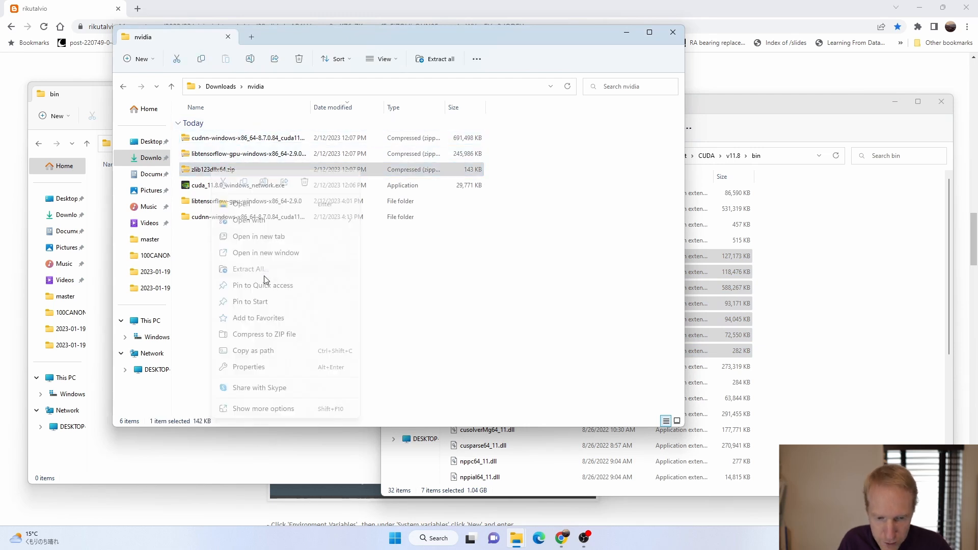
left_click(244, 269)
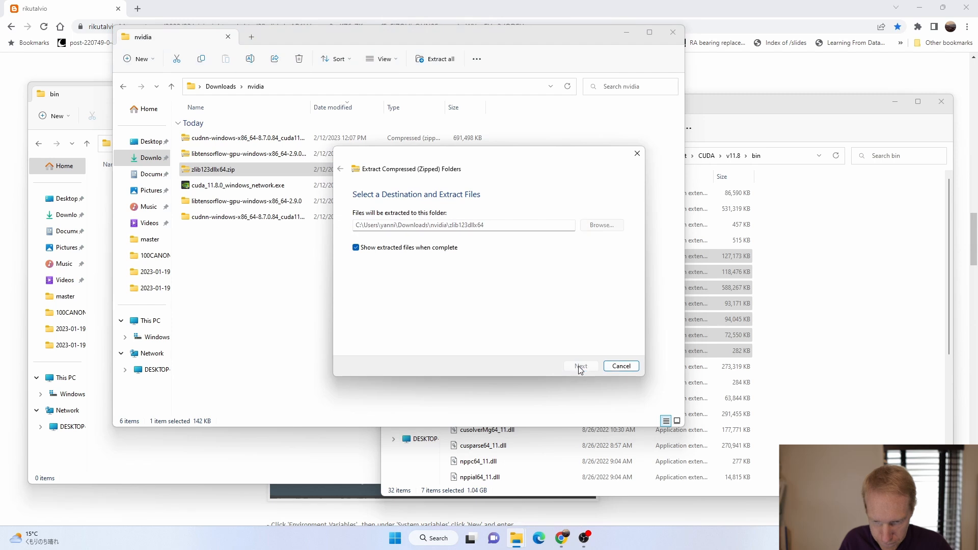
left_click(581, 366)
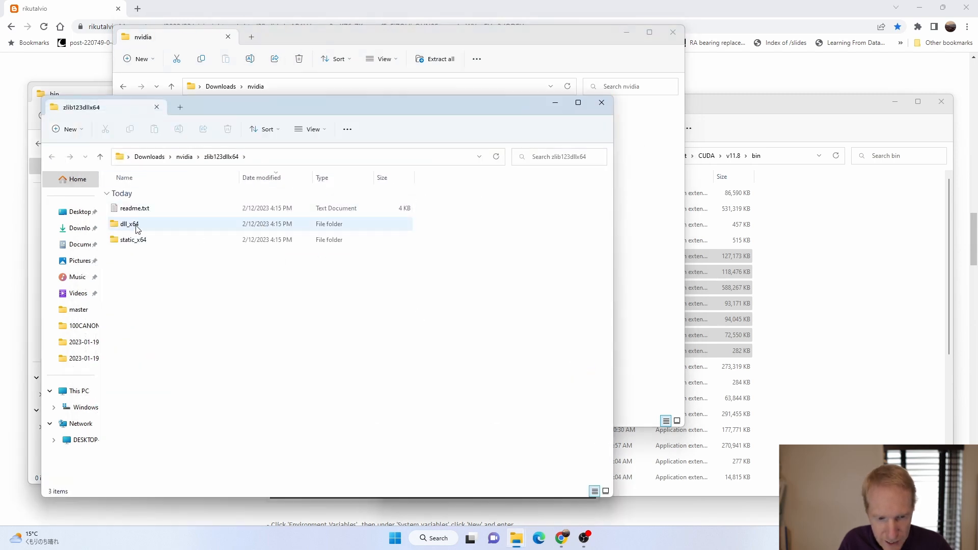
mouse_move(138, 228)
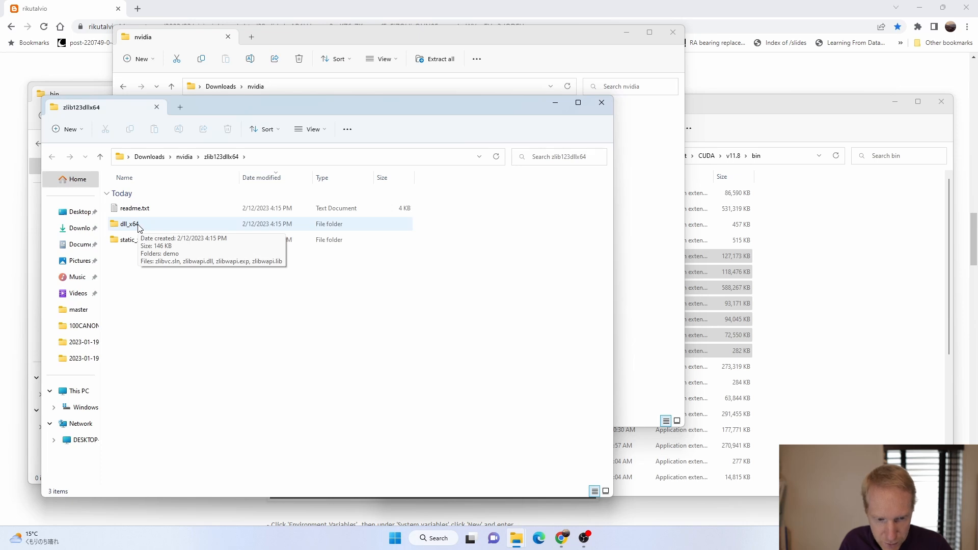
Move zlibwapi.dll from dll_x64 into CUDA\v11.8\bin, granting administrator permission
double_click(126, 223)
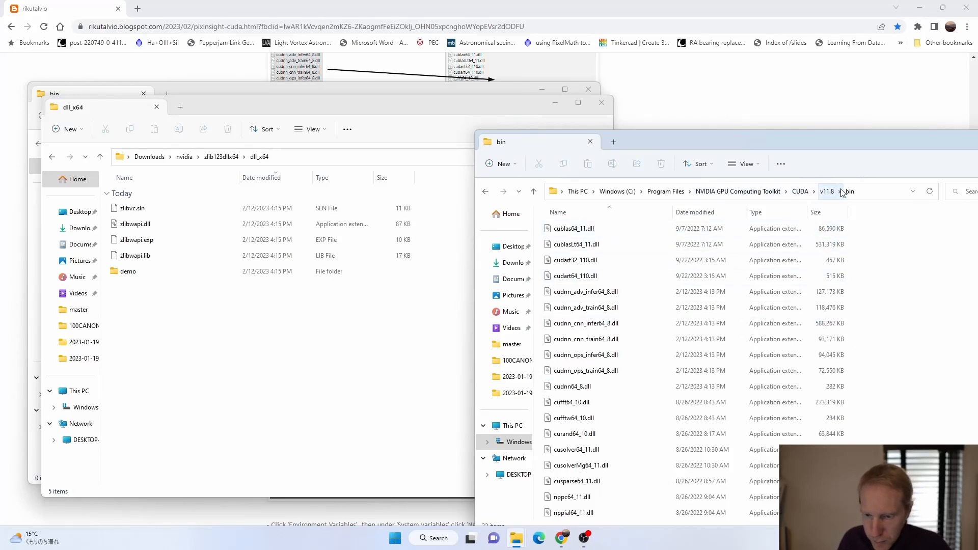
left_click(135, 223)
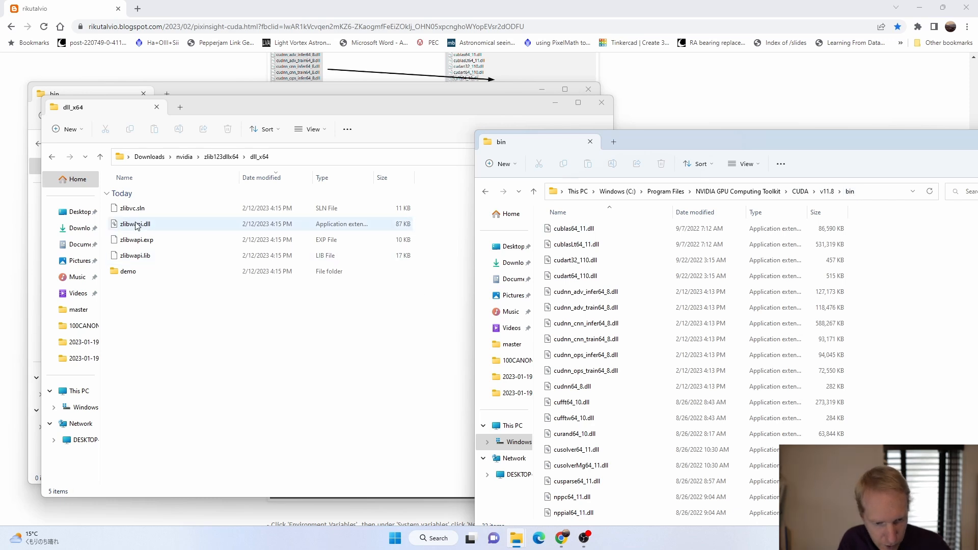
left_click(134, 224)
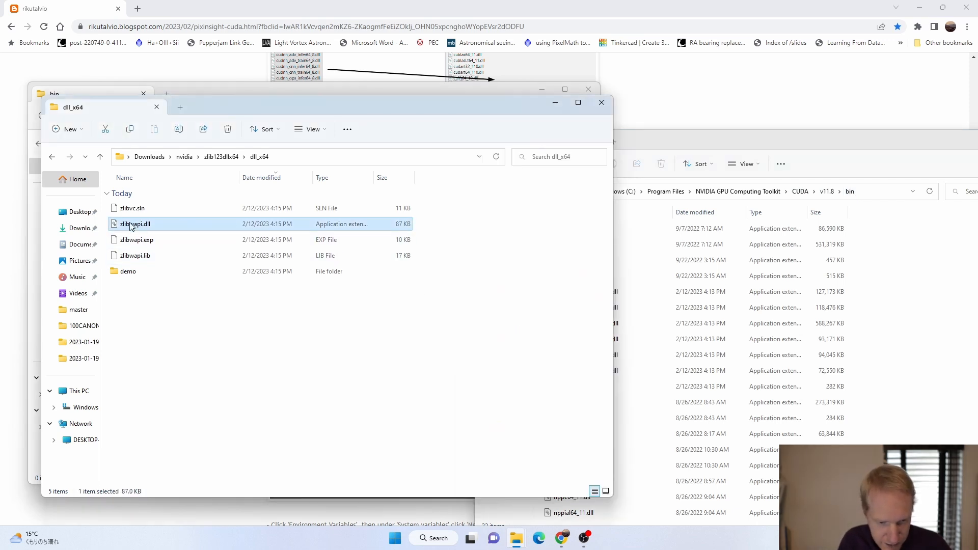
mouse_move(127, 230)
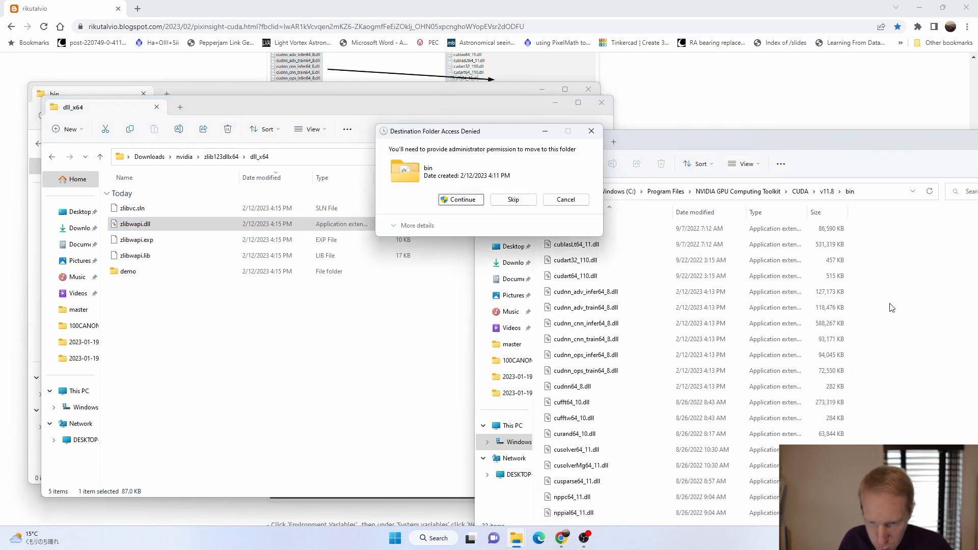
left_click(461, 200)
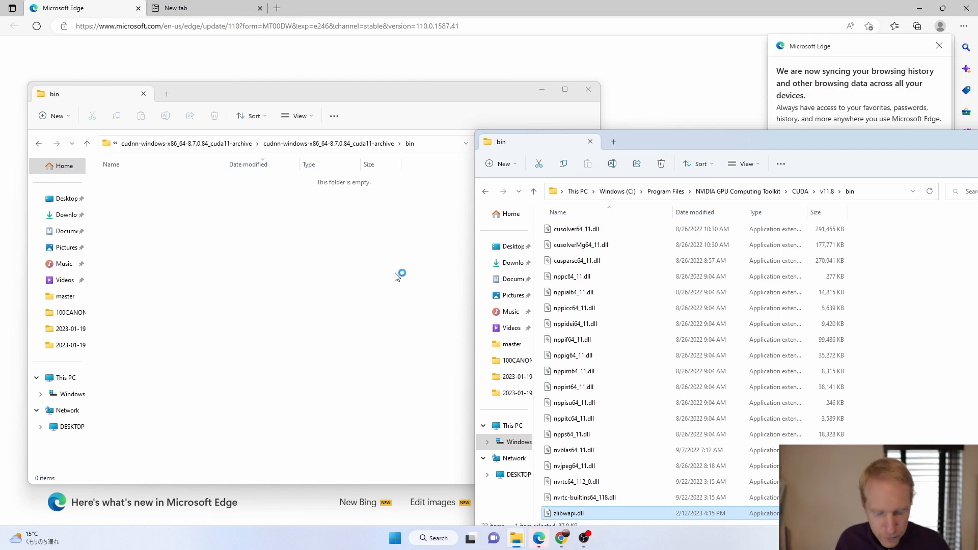
Search Start for 'env' and open Environment Variables from the system environment settings
left_click(395, 538)
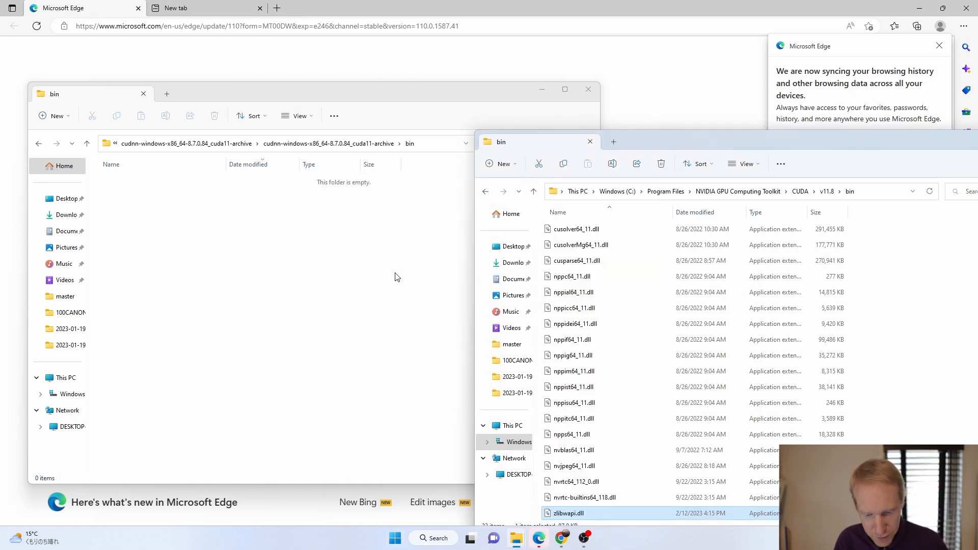
left_click(394, 538)
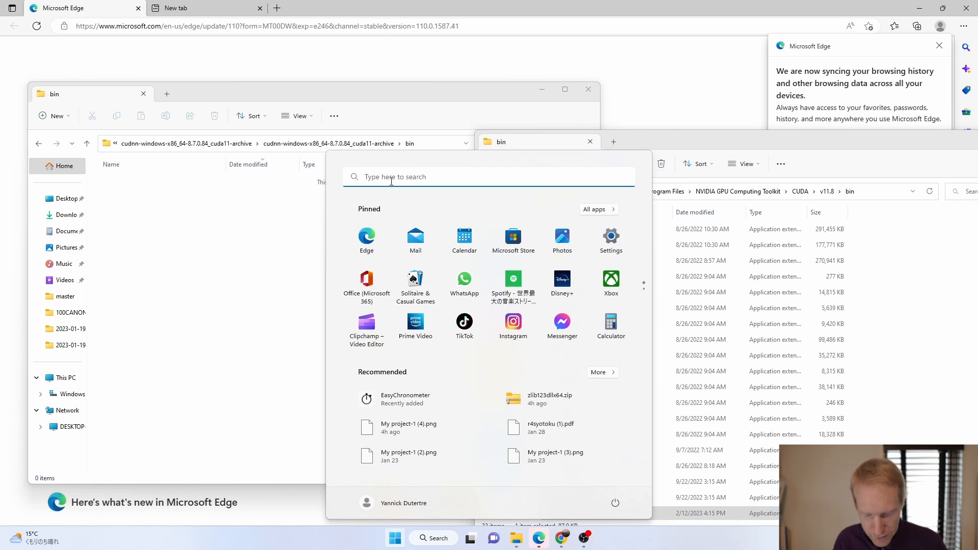
type("env")
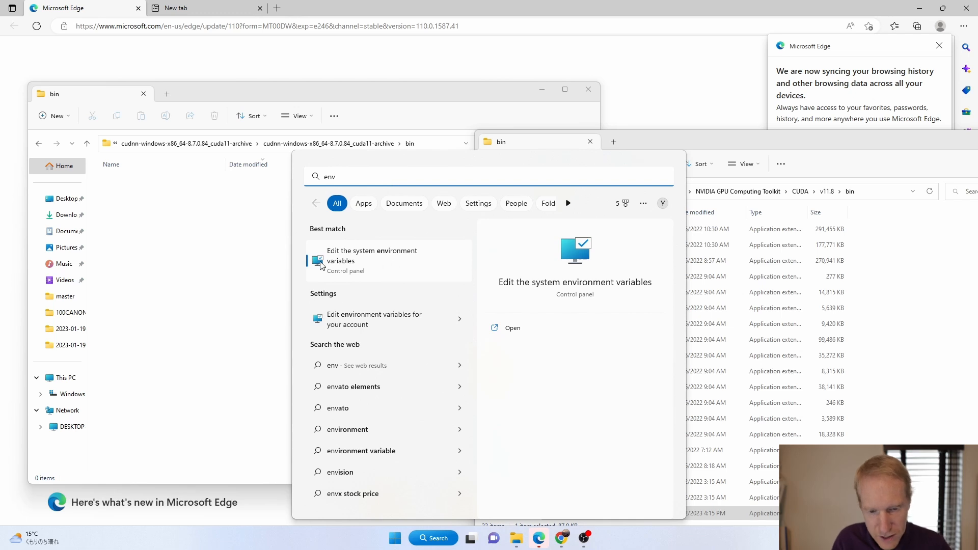
mouse_move(405, 261)
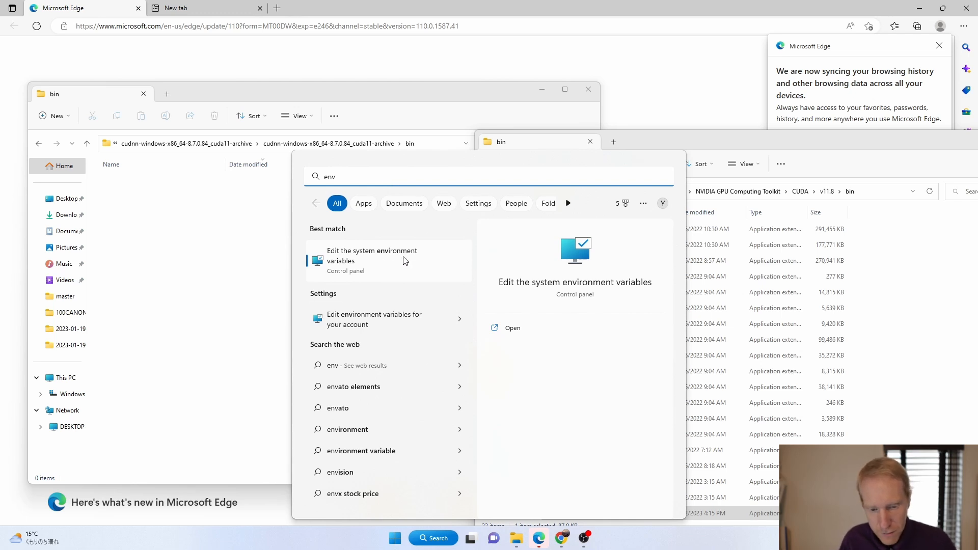
left_click(371, 256)
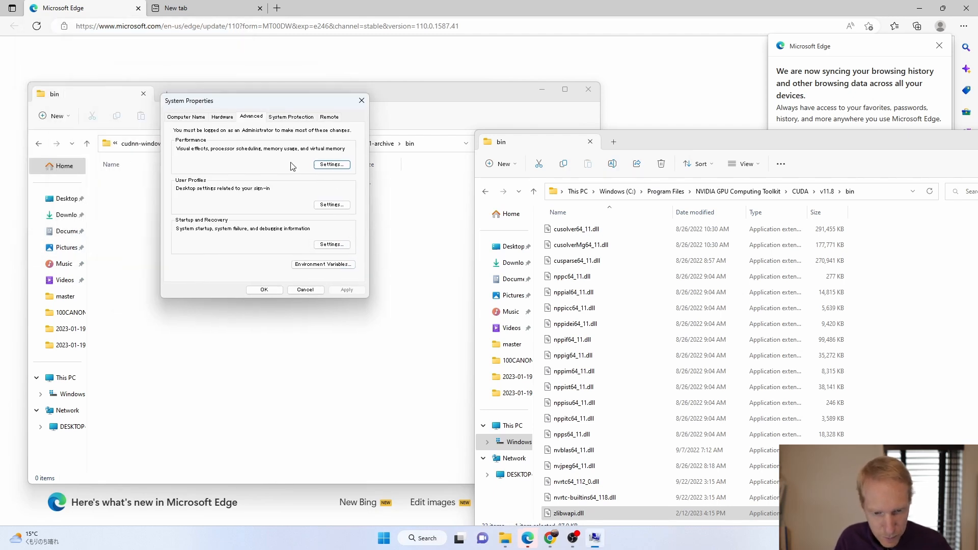
left_click(323, 264)
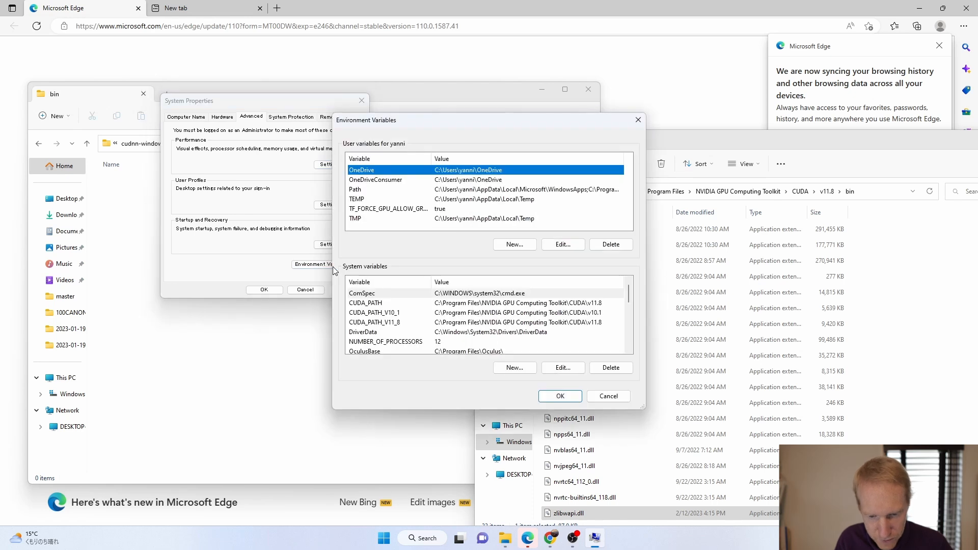
mouse_move(477, 182)
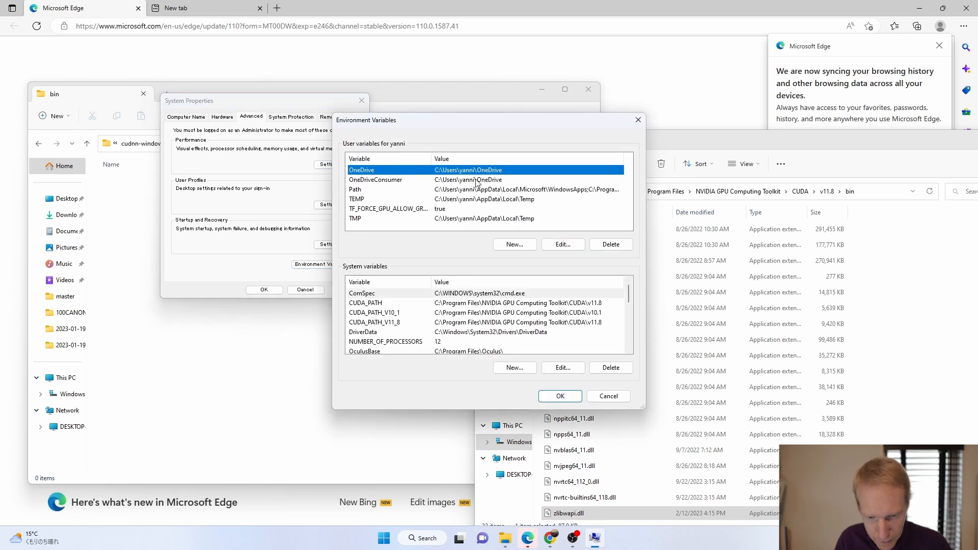
Create system variable TF_FORCE_GPU_ALLOW_GROWTH with value true
scroll("down", 3)
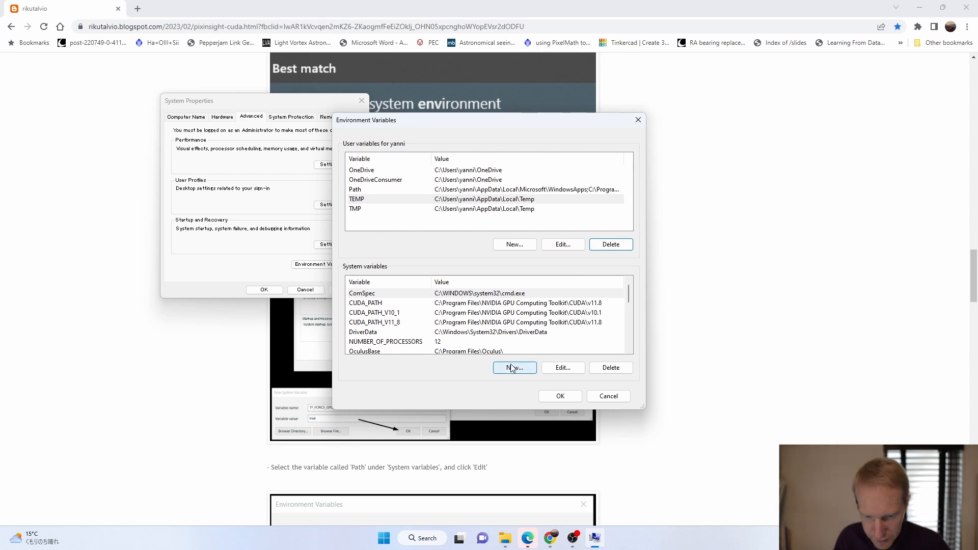
left_click(515, 368)
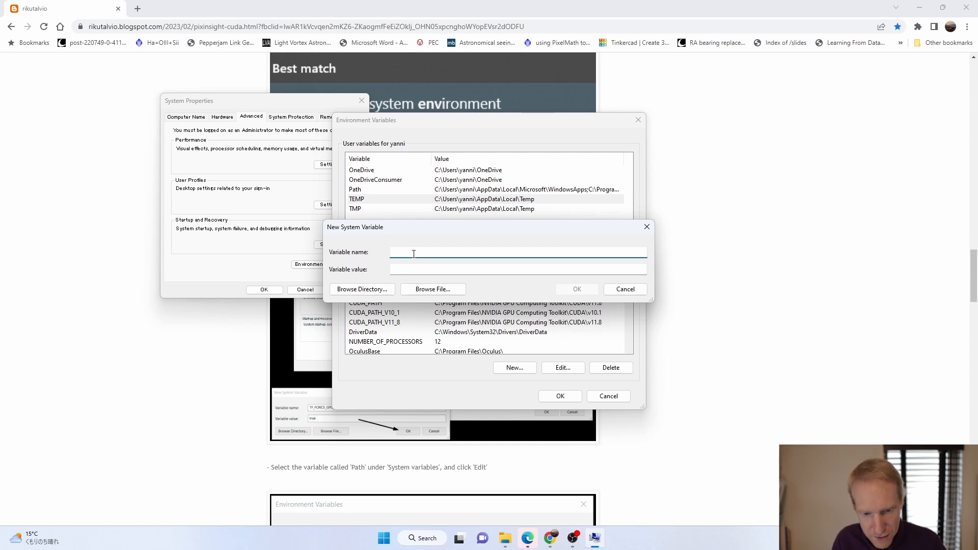
type("TF_FORCE_GPU_ALLOW_GROWTH")
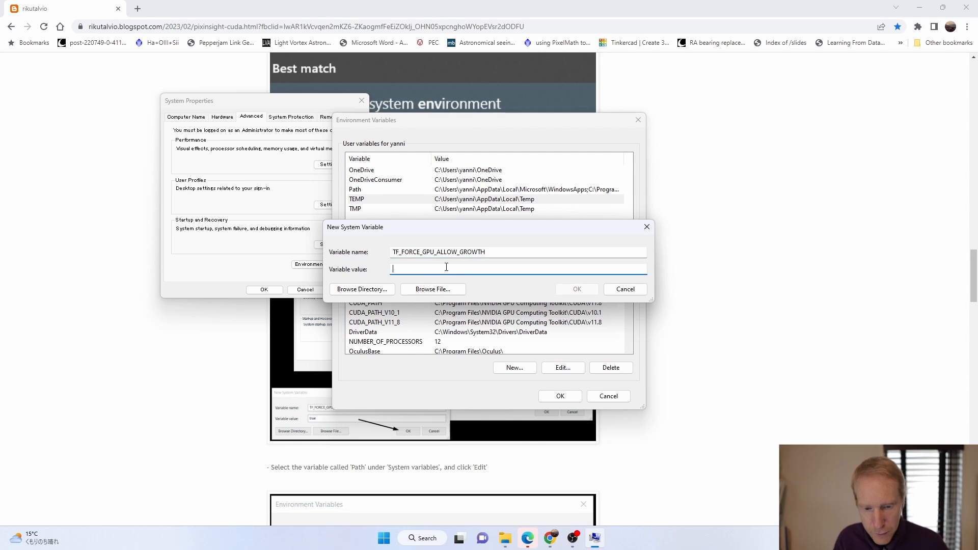
type("true")
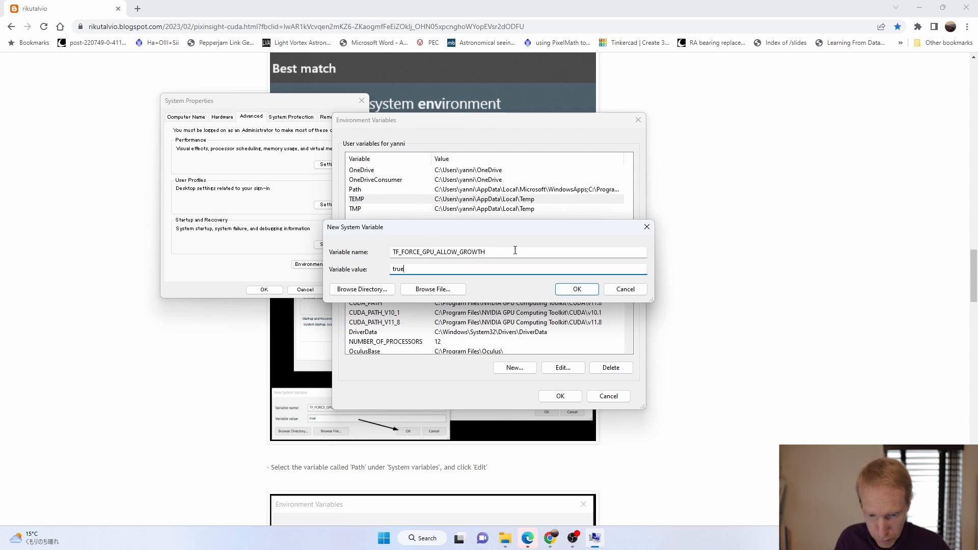
left_click(577, 289)
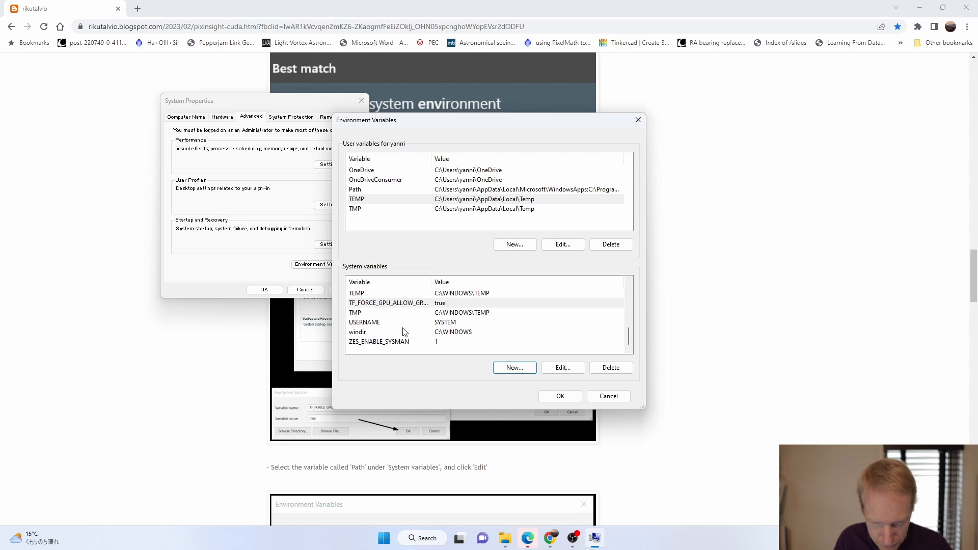
Add C:\Program Files\NVIDIA GPU Computing Toolkit\CUDA\v11.8\bin as a new system Path entry
left_click(408, 302)
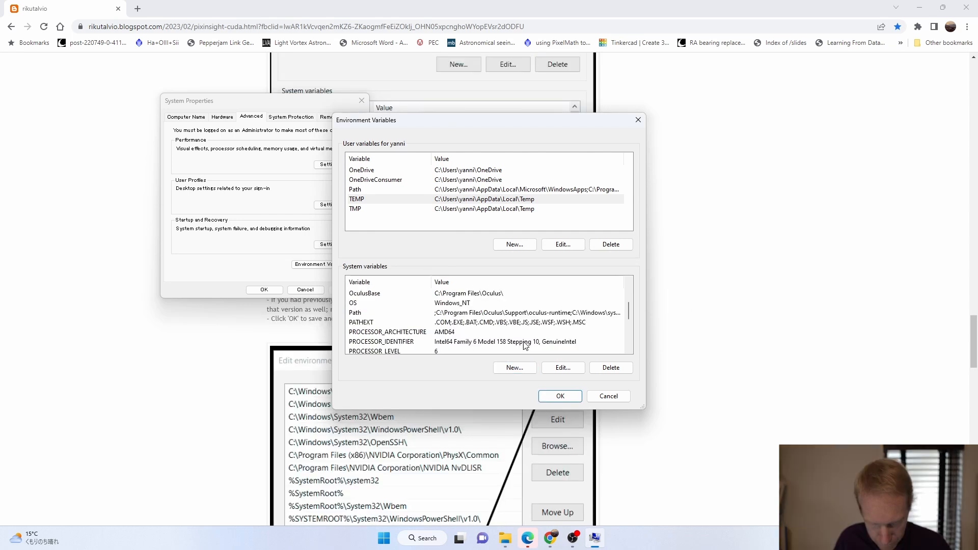
mouse_move(381, 304)
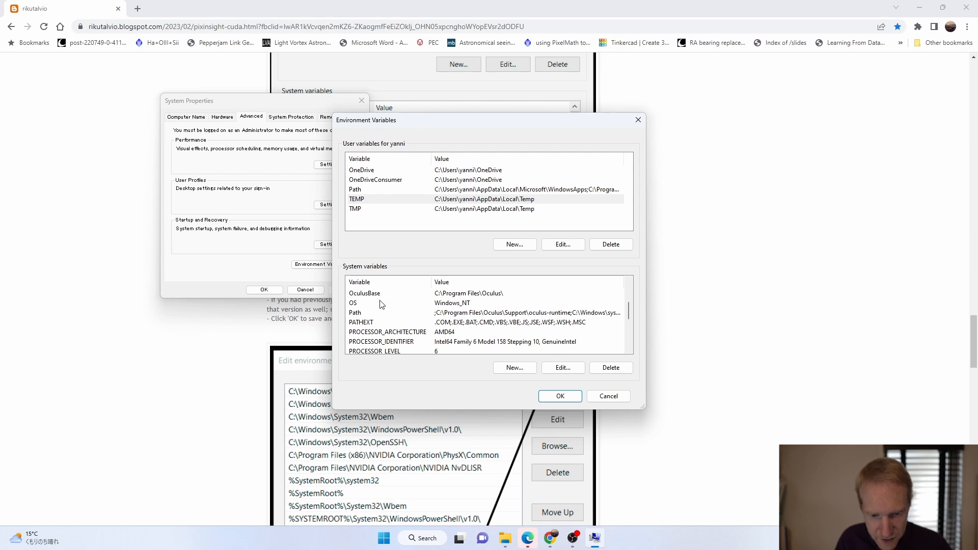
scroll("down", 3)
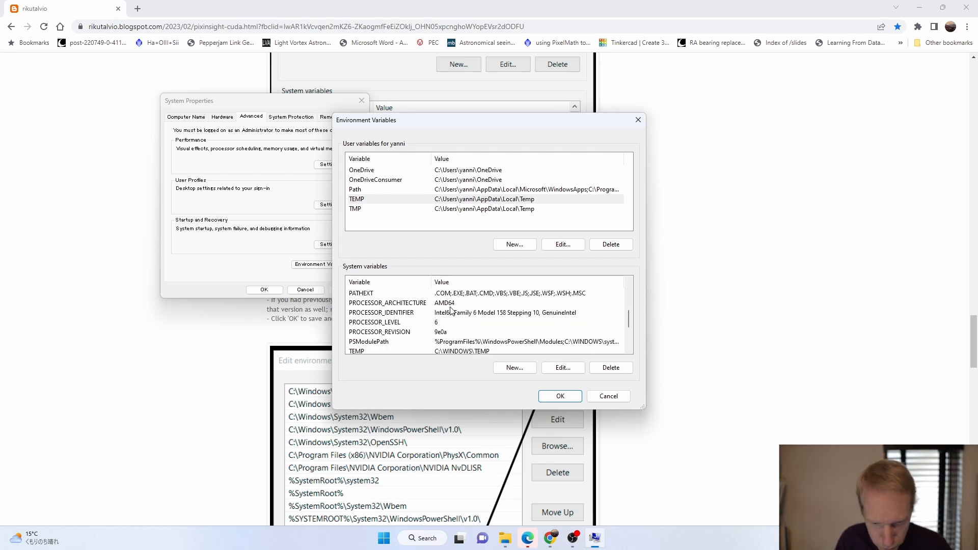
left_click(355, 312)
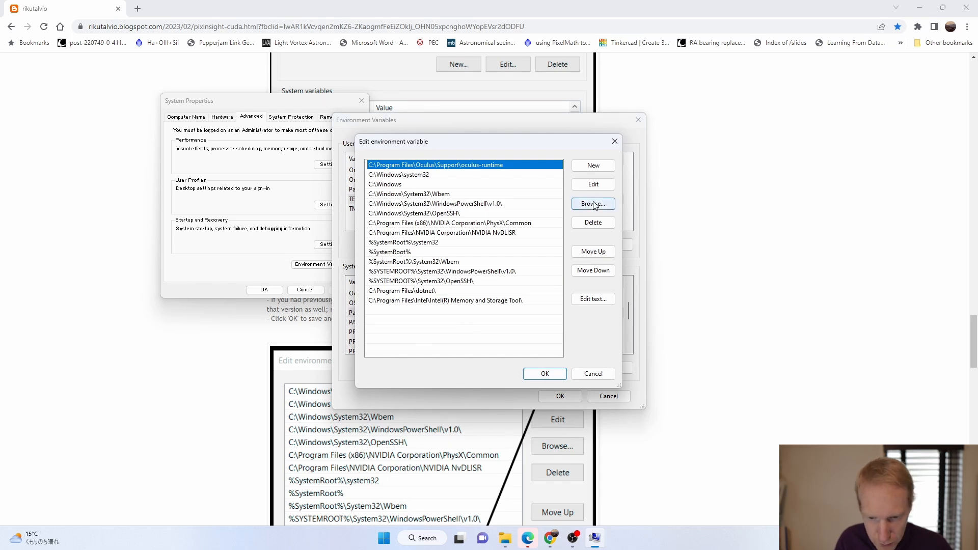
left_click(593, 166)
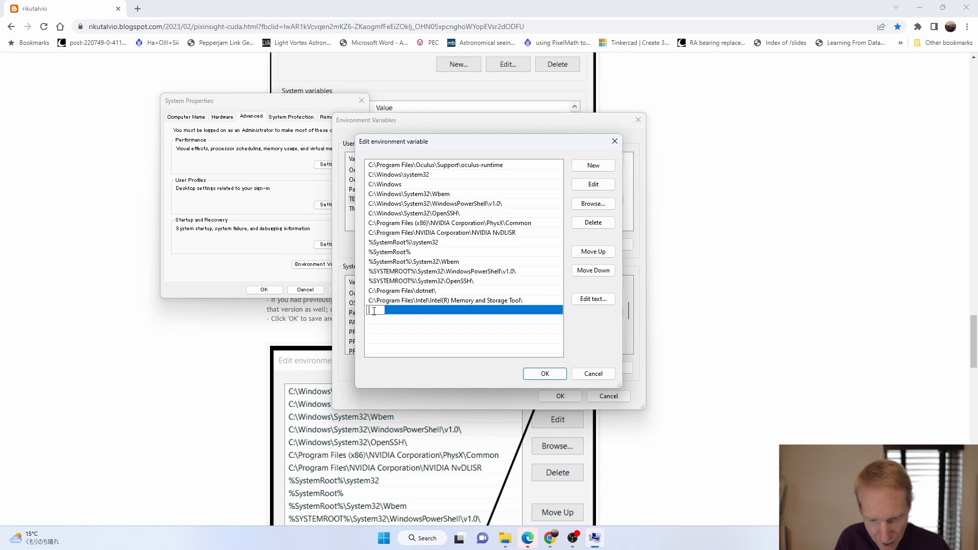
type("C:\\Program Files\\NVIDIA GPU Computing Toolkit\\CUDA\\v11.8\\bin")
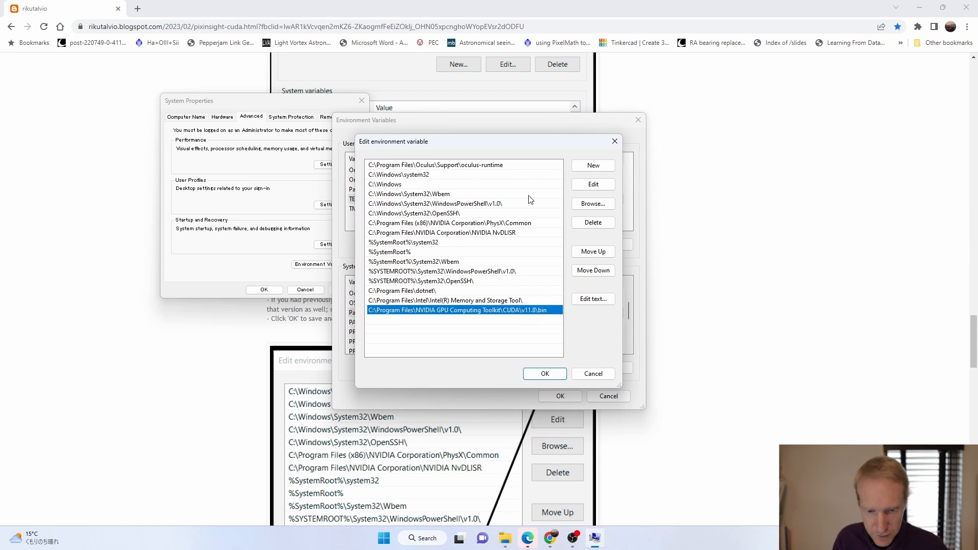
mouse_move(477, 308)
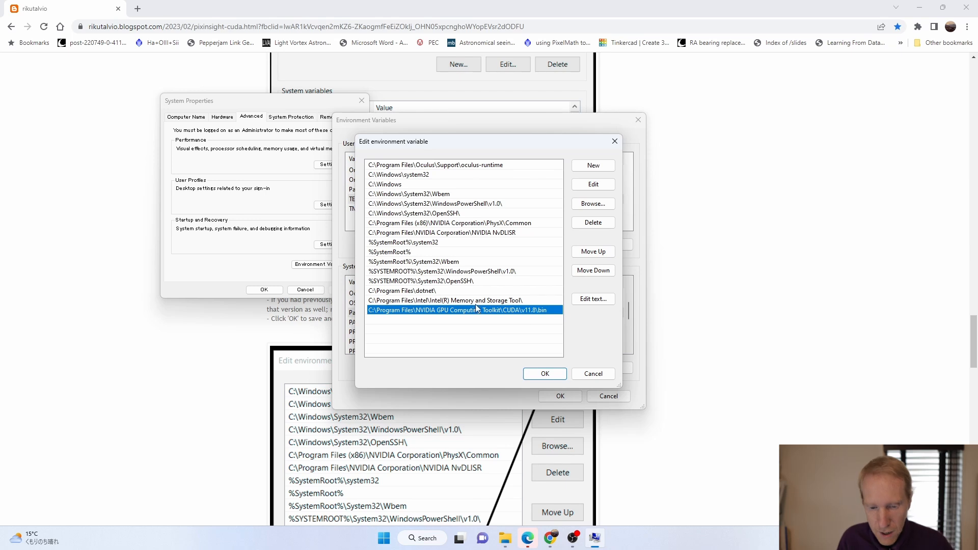
mouse_move(609, 262)
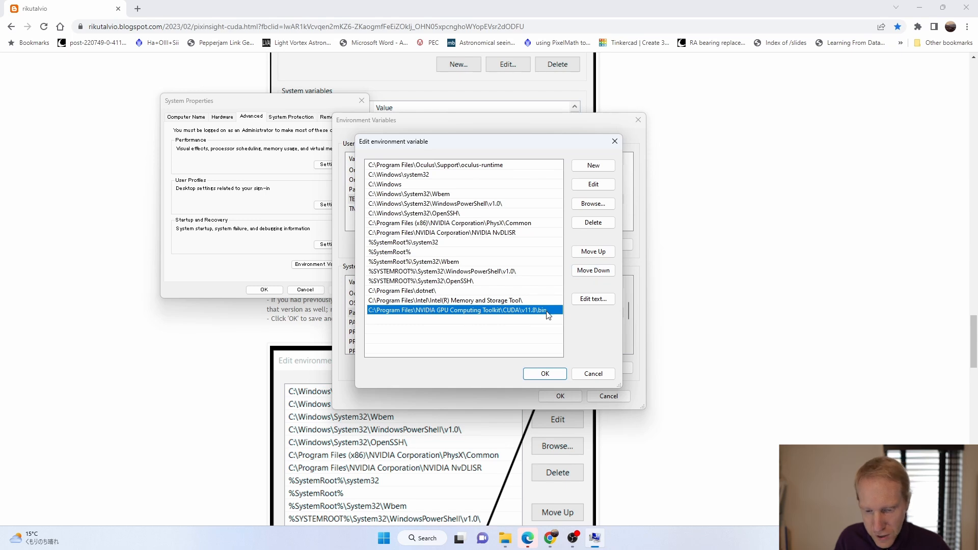
mouse_move(539, 319)
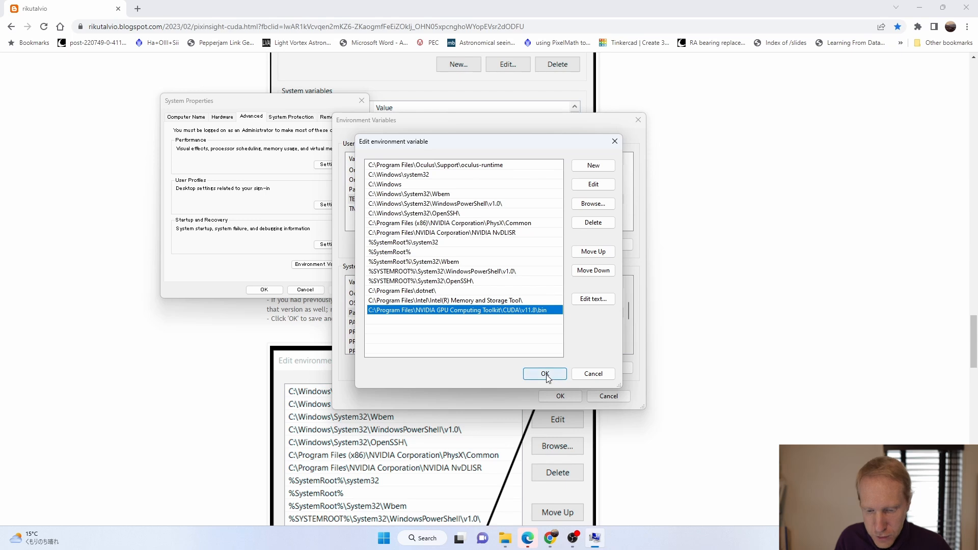
left_click(544, 374)
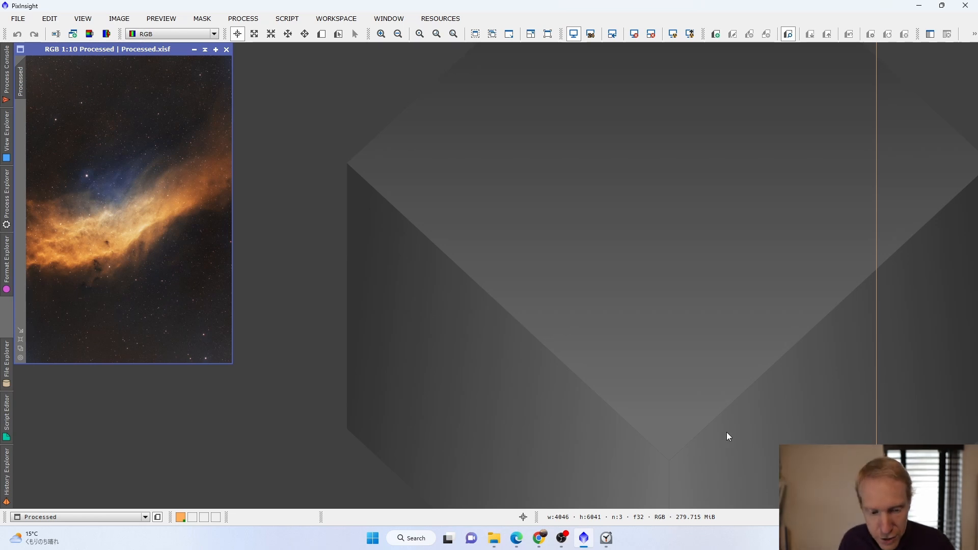
mouse_move(701, 529)
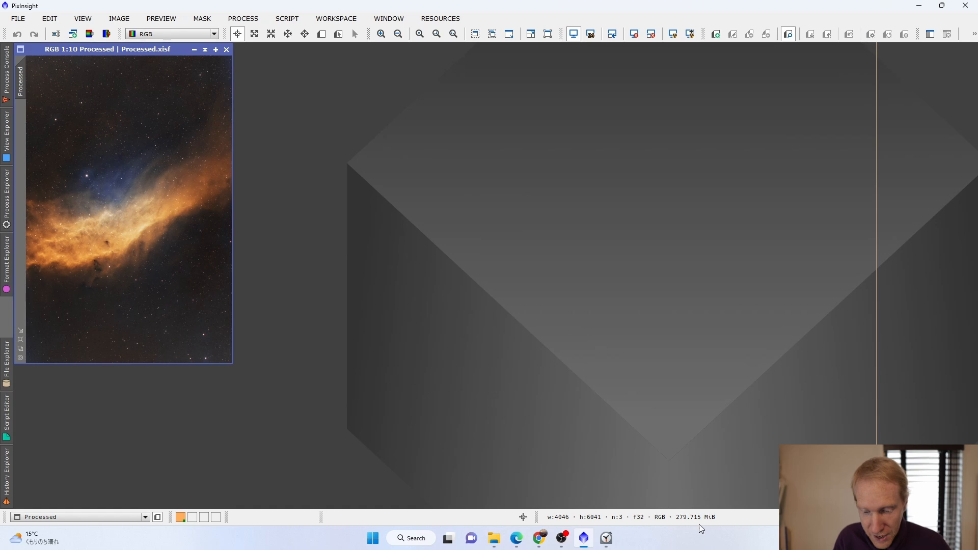
mouse_move(243, 88)
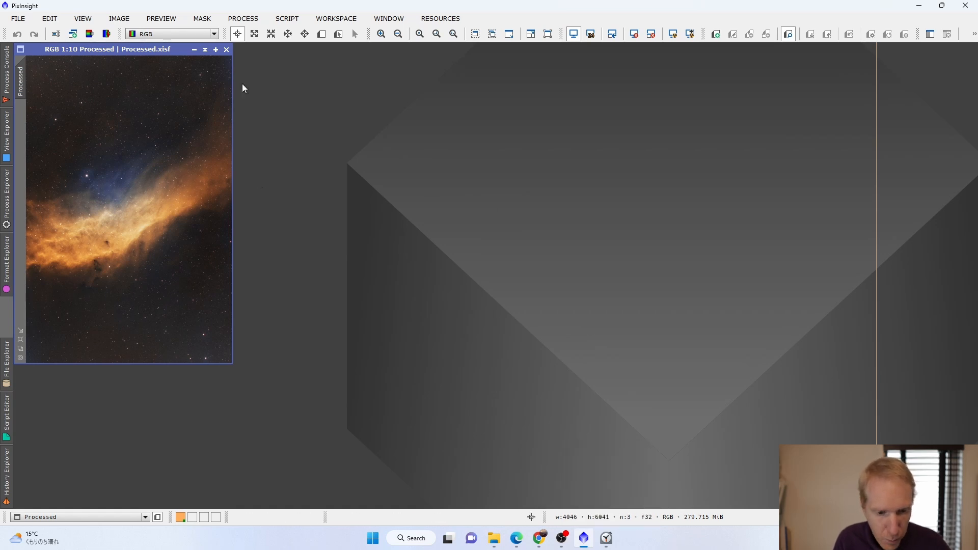
mouse_move(307, 244)
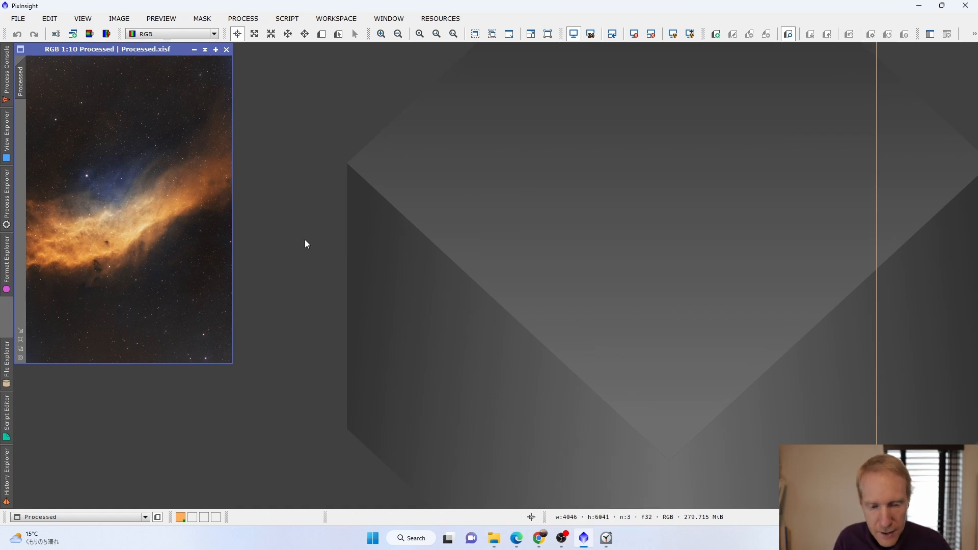
mouse_move(450, 233)
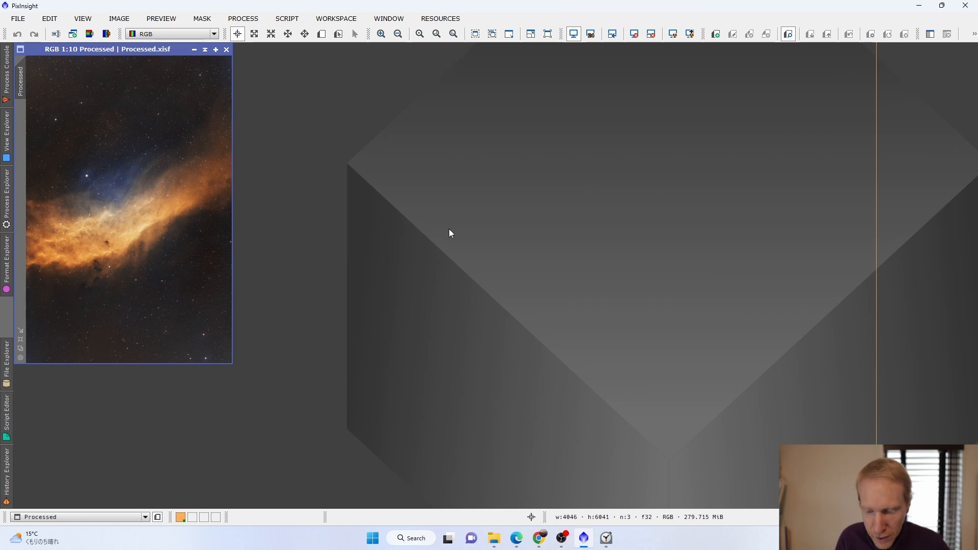
mouse_move(316, 212)
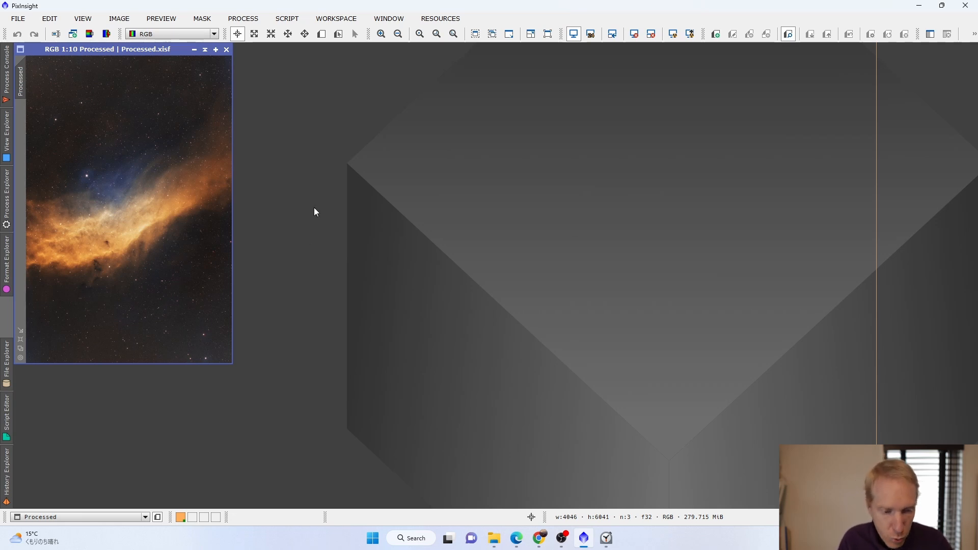
mouse_move(460, 221)
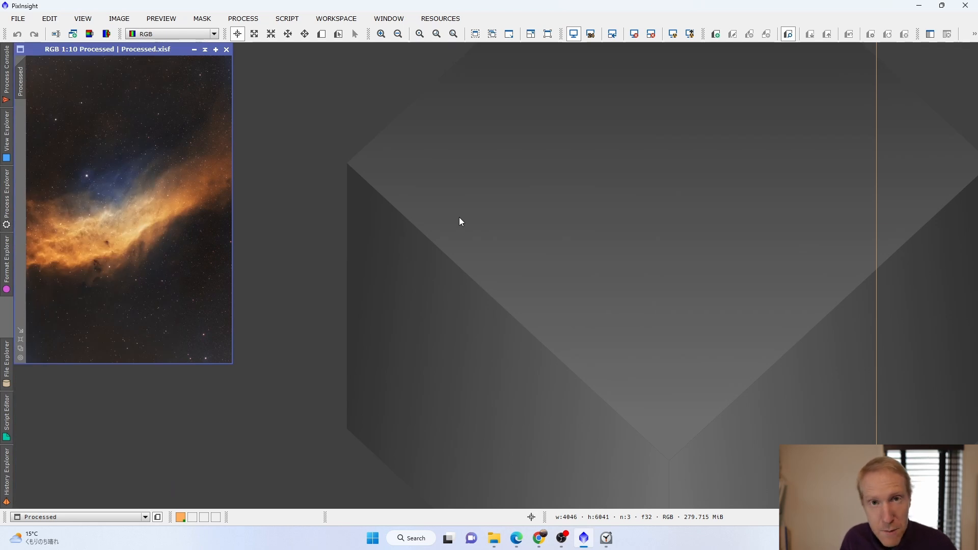
right_click(711, 541)
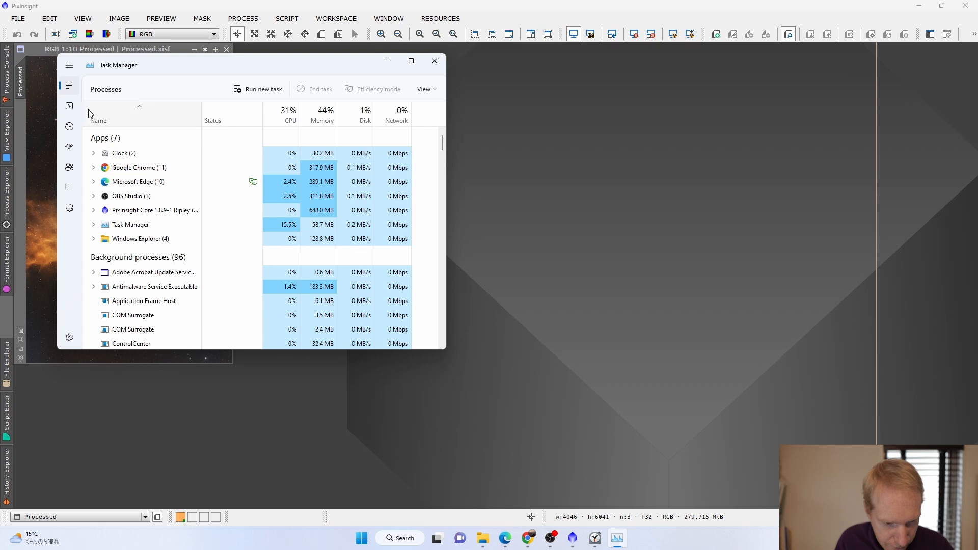
Show the NVIDIA GeForce GTX 1660 Ti graphs under Performance and open the engine list
left_click(69, 106)
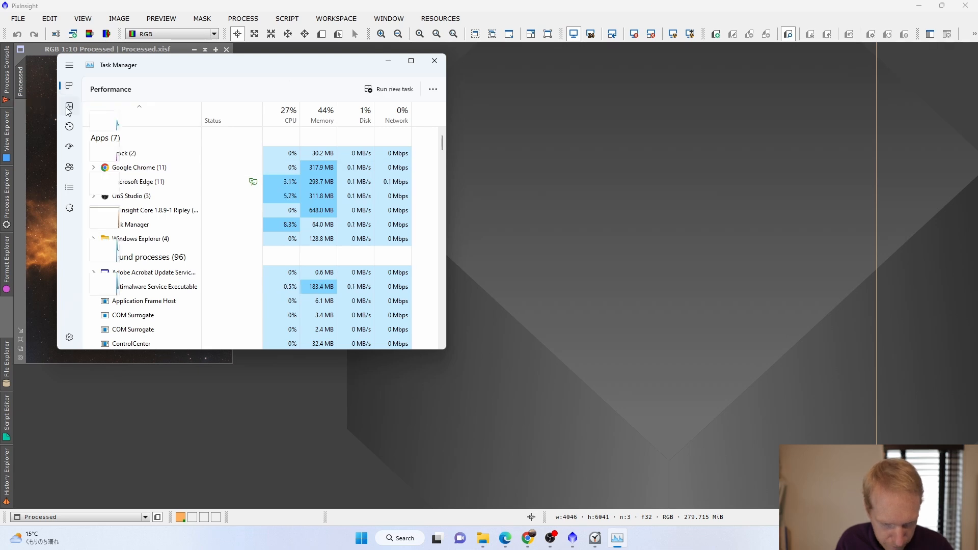
left_click(69, 107)
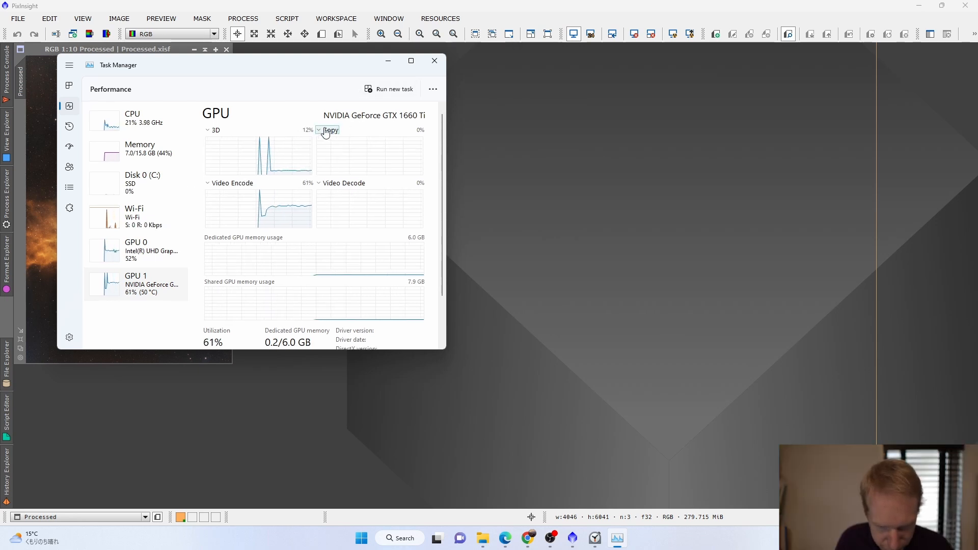
left_click(320, 129)
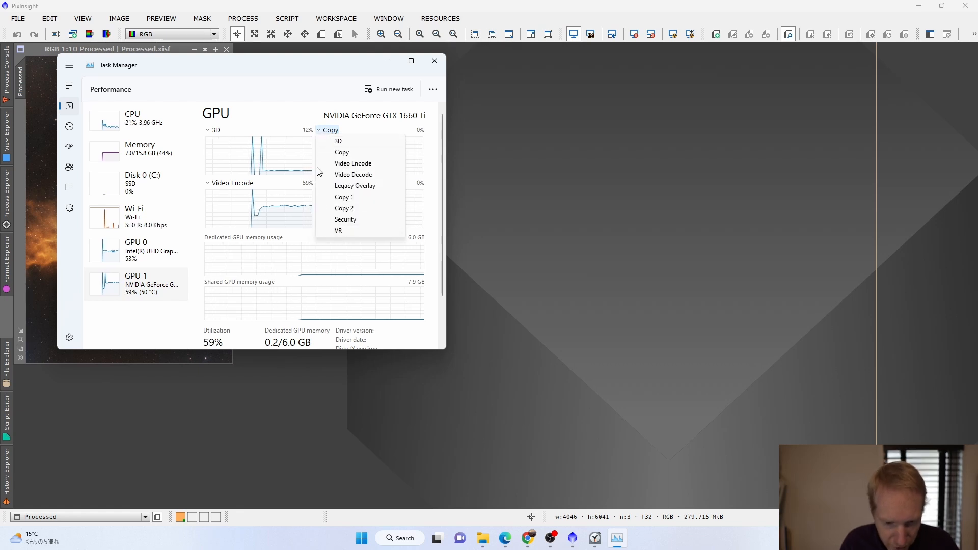
mouse_move(345, 231)
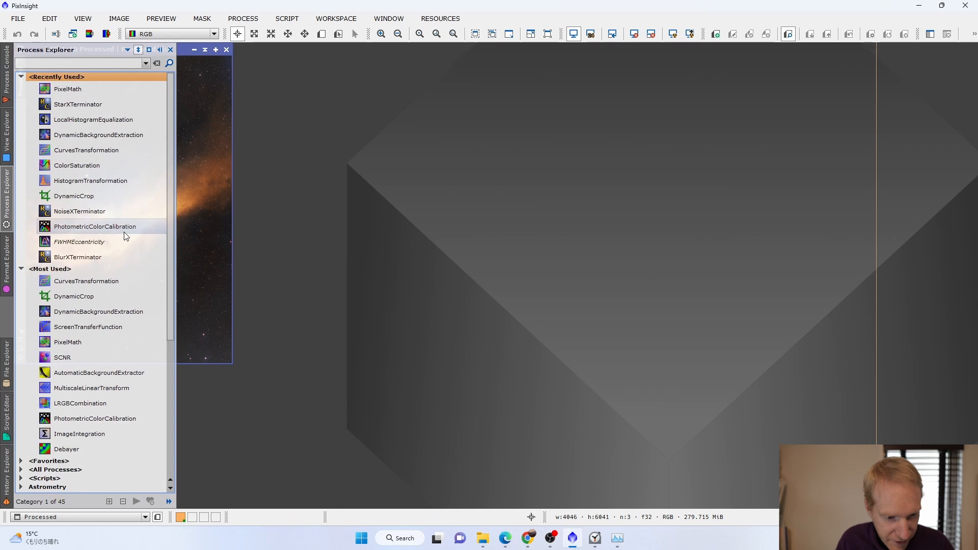
Open StarXTerminator with Generate Star Image on and apply it to the Processed image
left_click(78, 104)
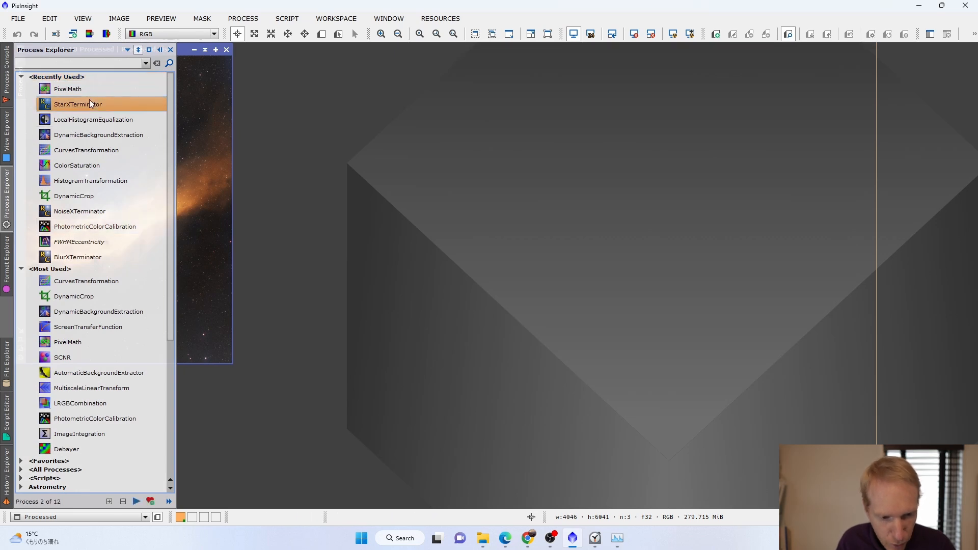
double_click(77, 104)
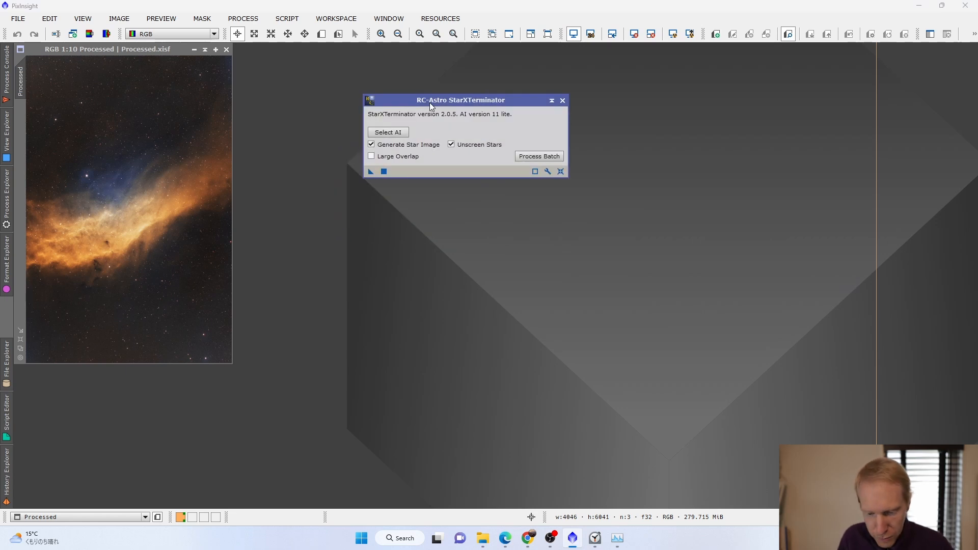
left_click(594, 538)
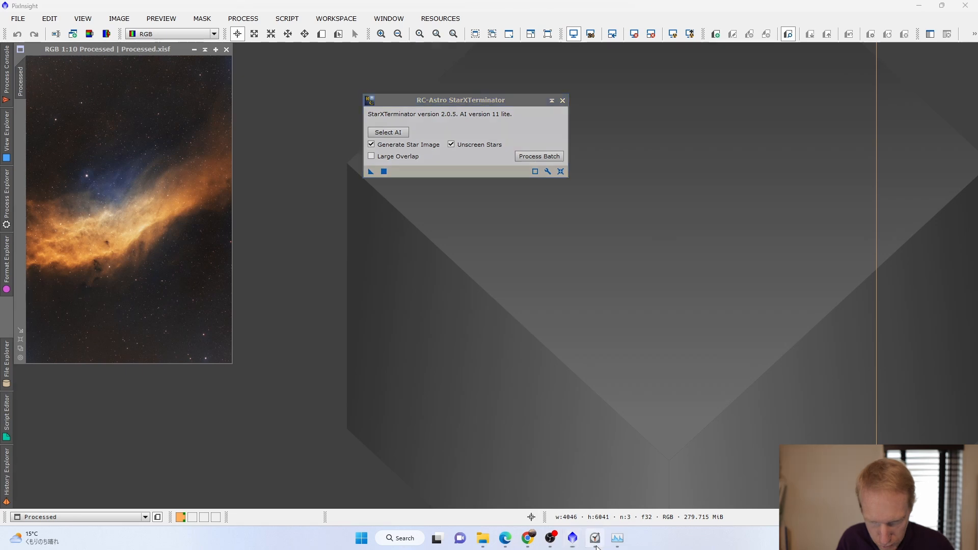
left_click(595, 538)
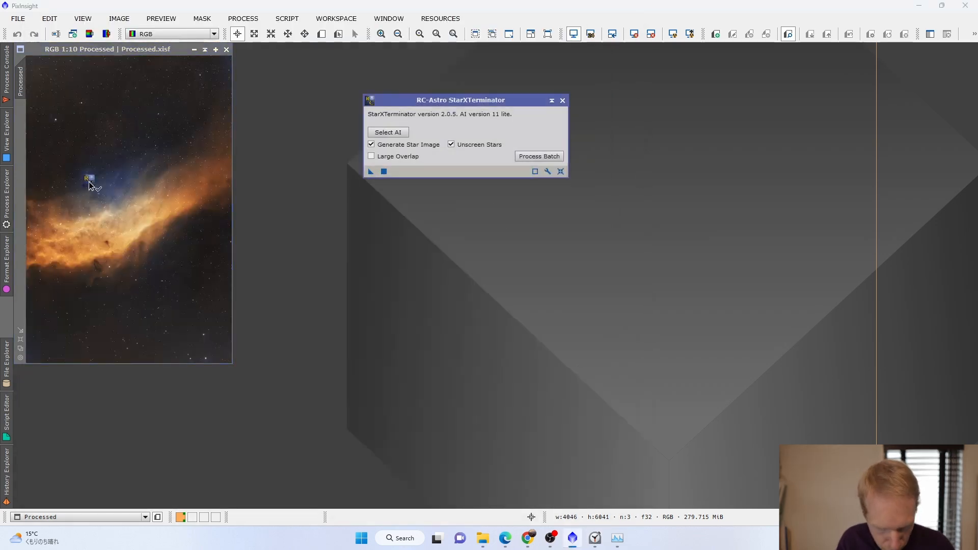
left_click(539, 156)
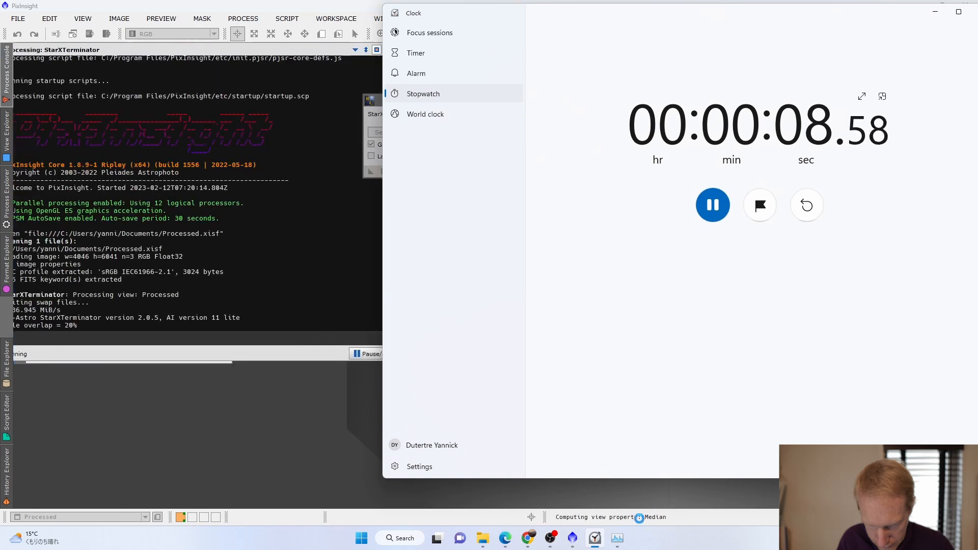
Wait for StarXTerminator to produce Processed_stars, then pause the stopwatch at about 53 s
left_click(617, 538)
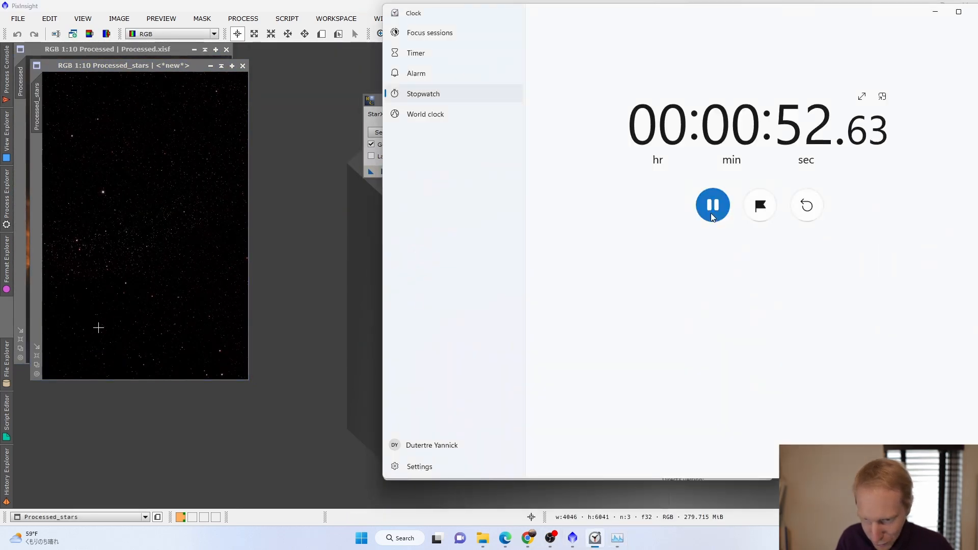
left_click(713, 205)
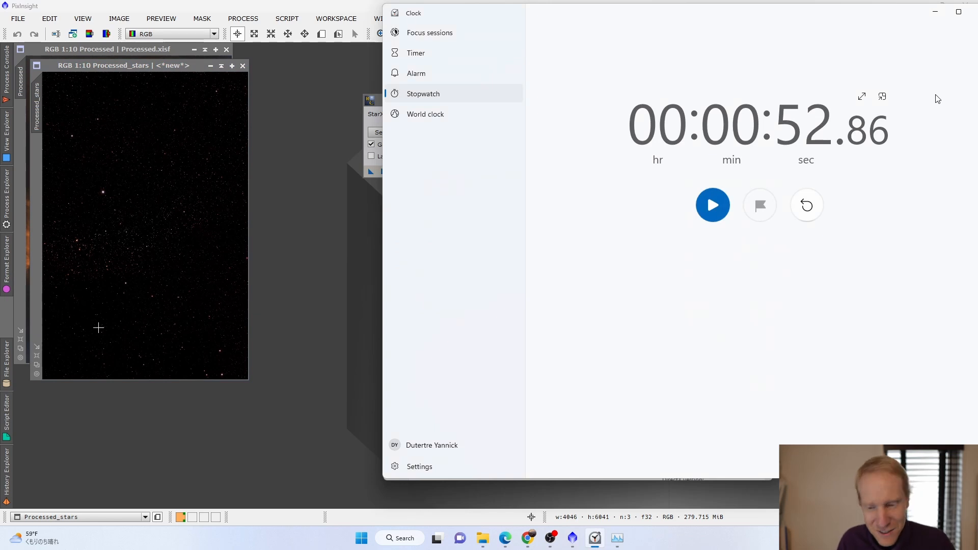
mouse_move(175, 101)
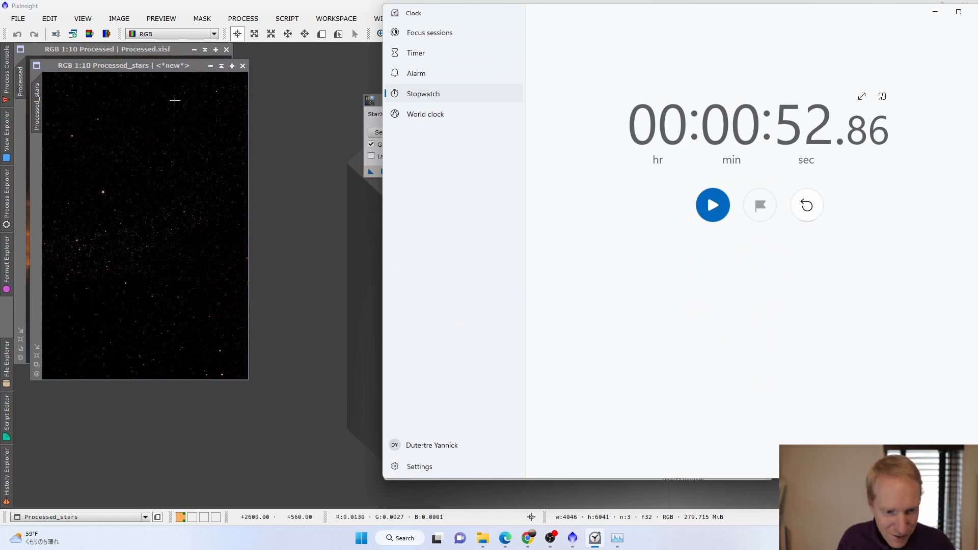